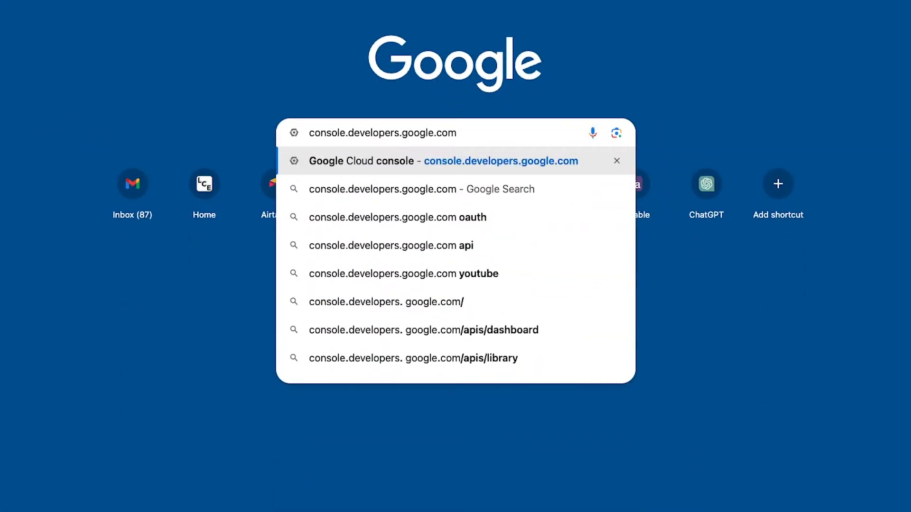
{"action": "mouse_move", "coordinate": [521, 169]}
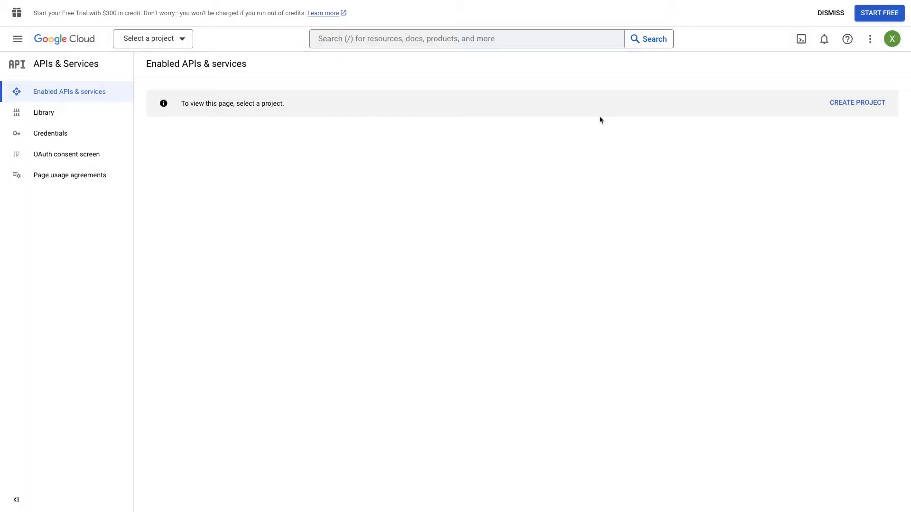
{"action": "mouse_move", "coordinate": [455, 165]}
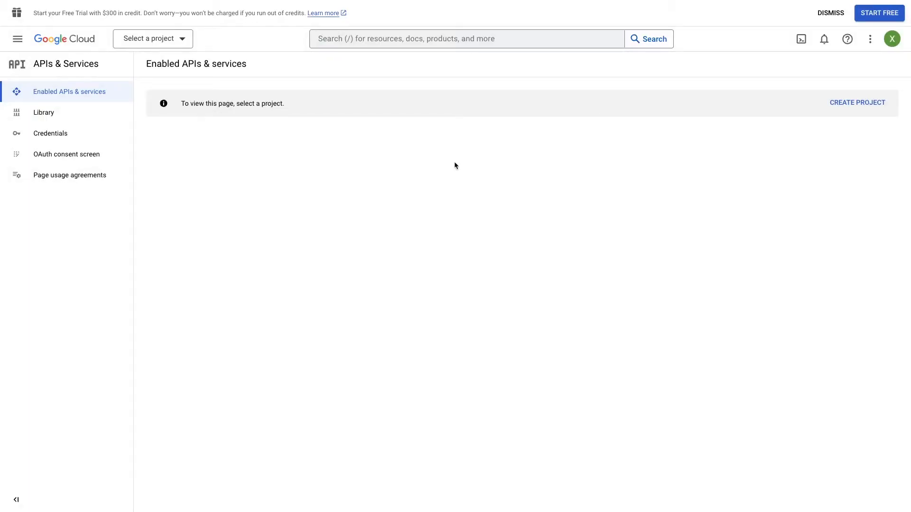
Step: Create a new Google Cloud project named xray-tutorial-email after checking the project picker
{"action": "left_click", "coordinate": [152, 38]}
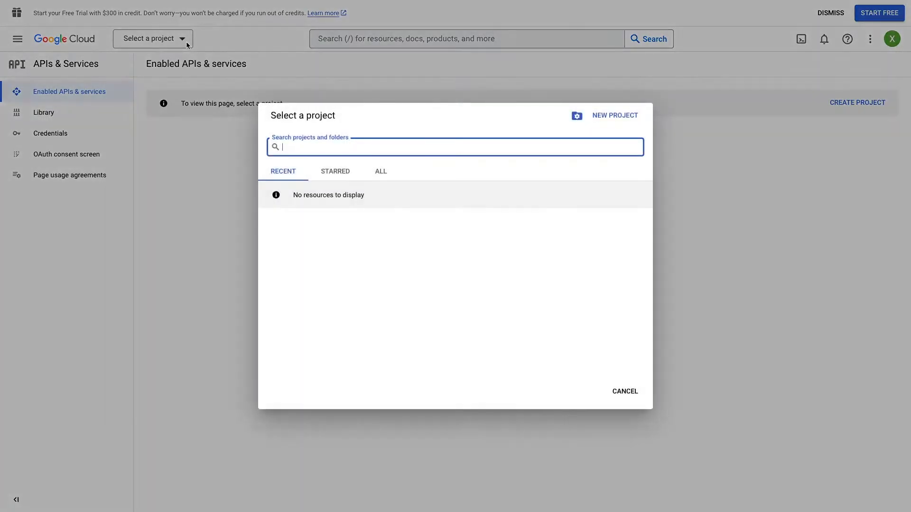
{"action": "left_click", "coordinate": [380, 171]}
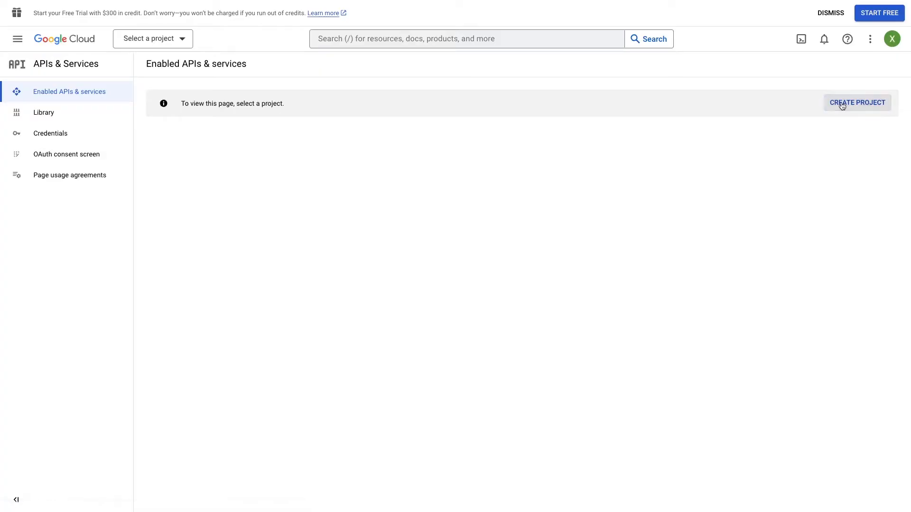
{"action": "left_click", "coordinate": [856, 103]}
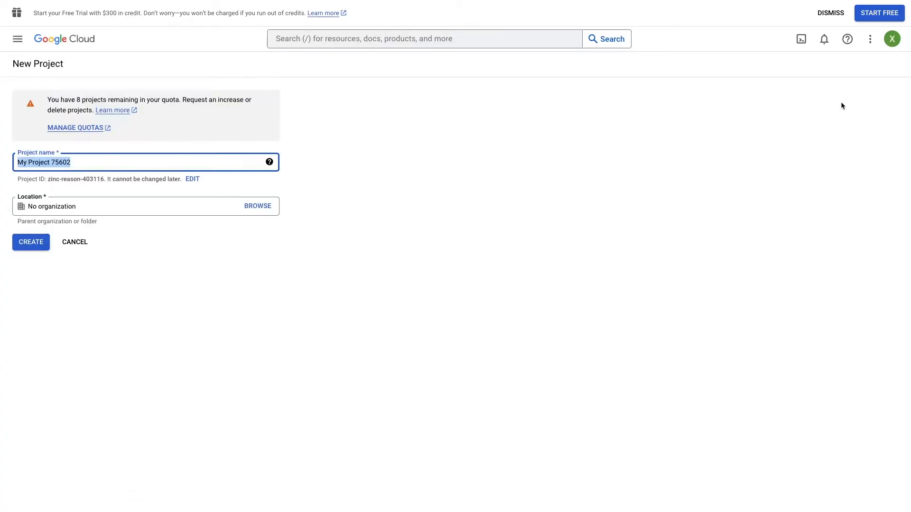
{"action": "type", "text": "xray-tutorial-email"}
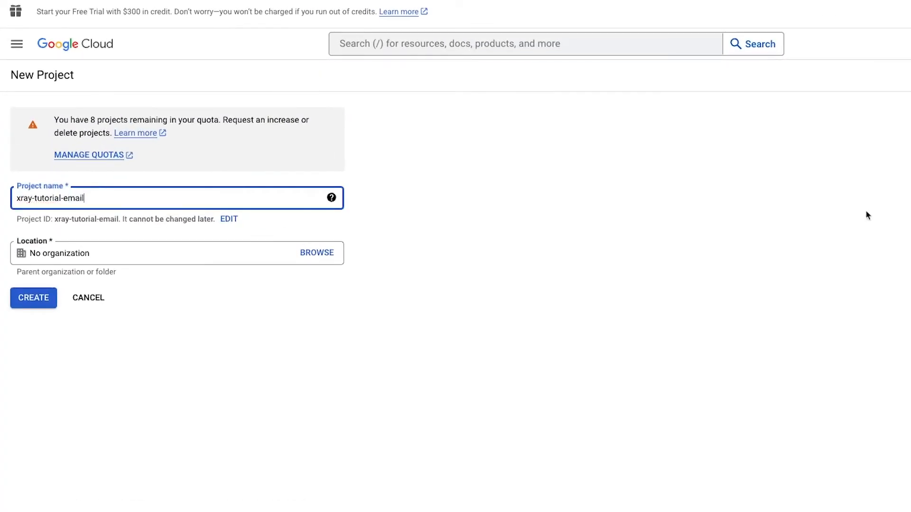
{"action": "left_click", "coordinate": [34, 297]}
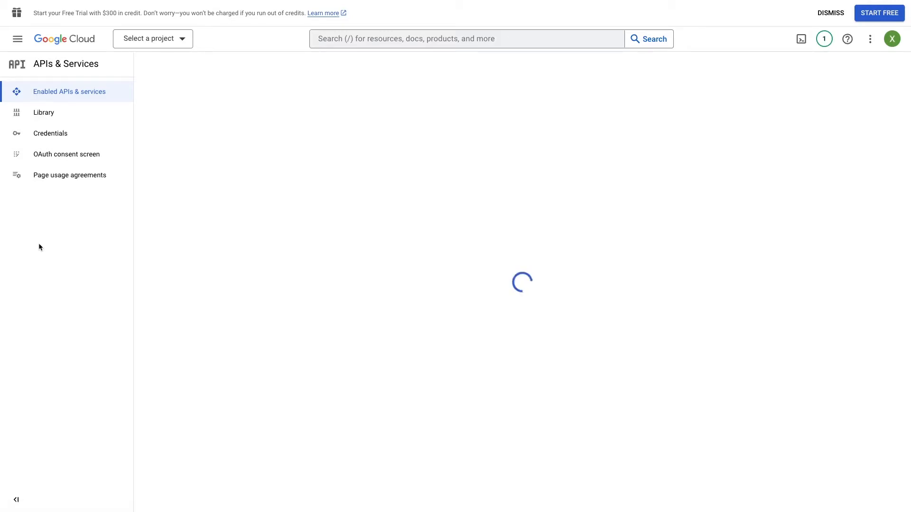
Step: Select the new xray-tutorial-email project and go to the API Library
{"action": "left_click", "coordinate": [823, 38]}
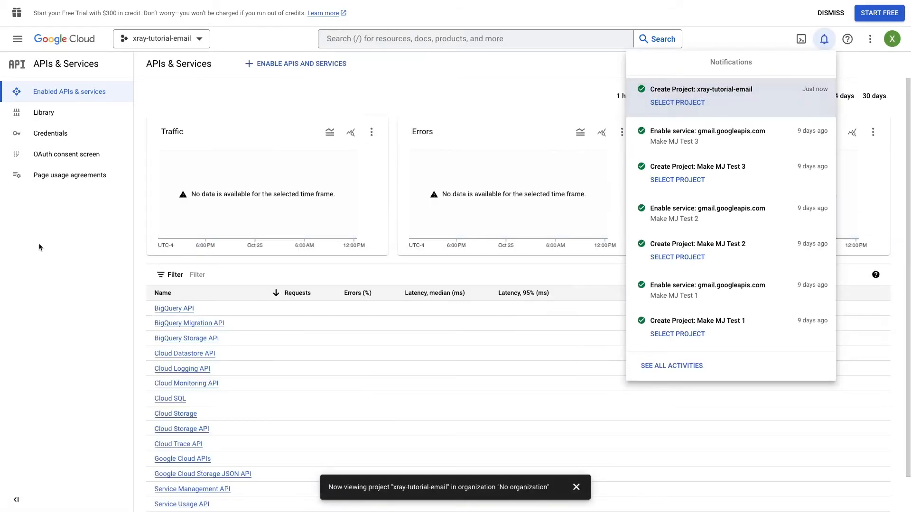
{"action": "left_click", "coordinate": [824, 39]}
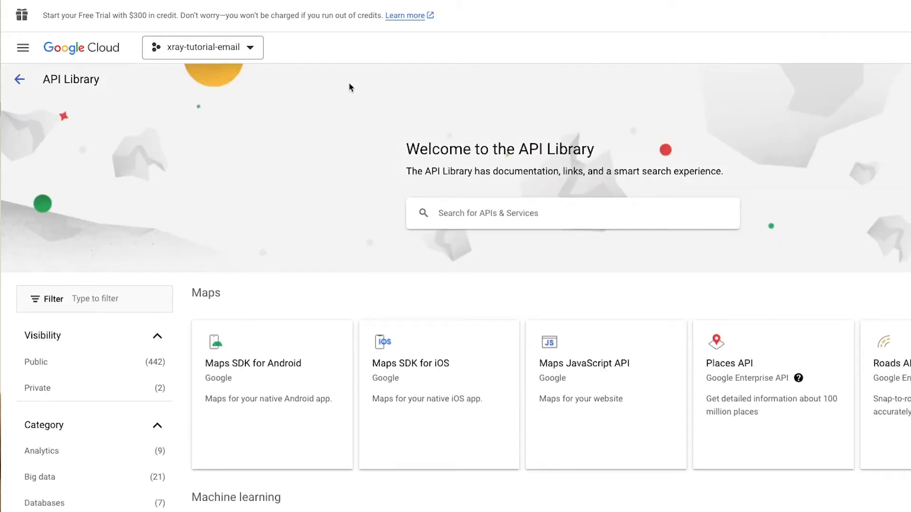
Step: Find the Gmail API in the Library and enable it for the project
{"action": "type", "text": "Gmail"}
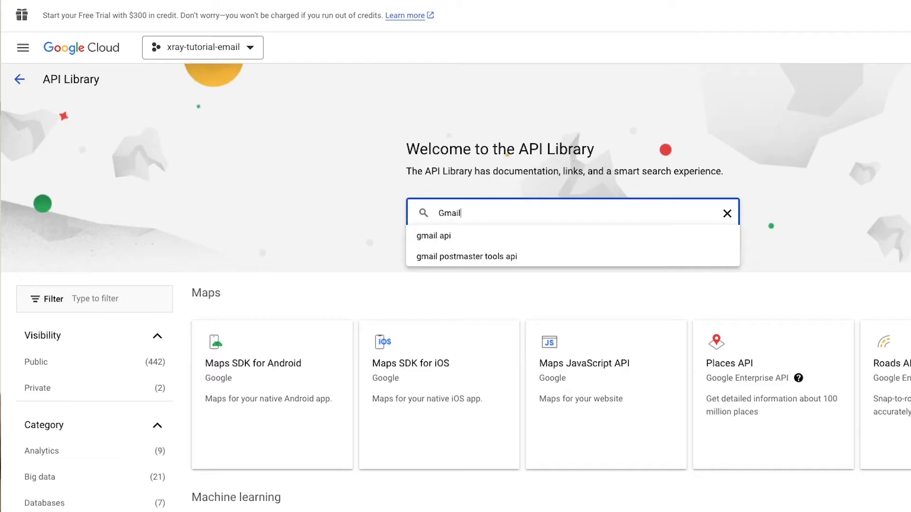
{"action": "left_click", "coordinate": [433, 236]}
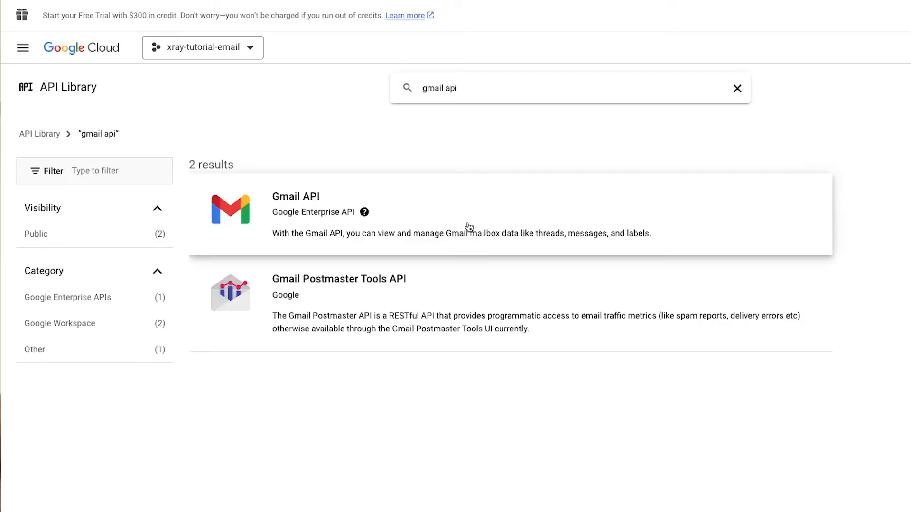
{"action": "left_click", "coordinate": [295, 196]}
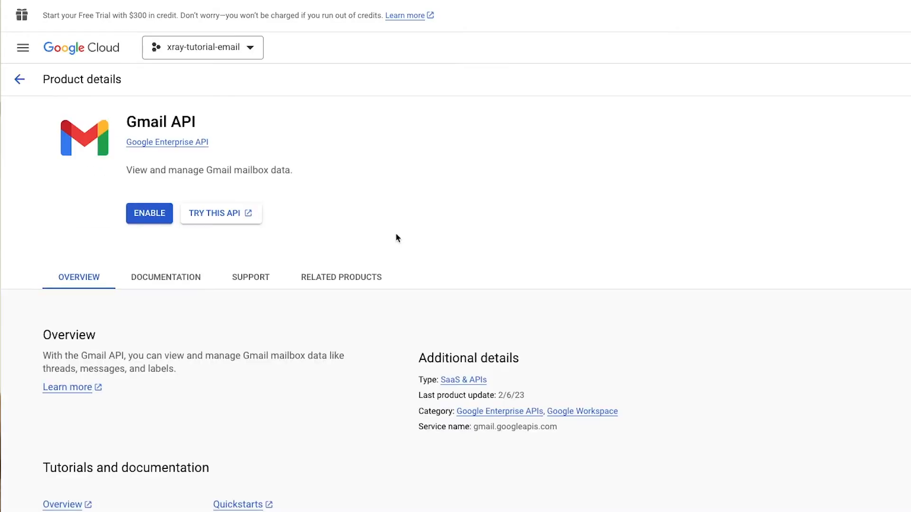
{"action": "left_click", "coordinate": [149, 213]}
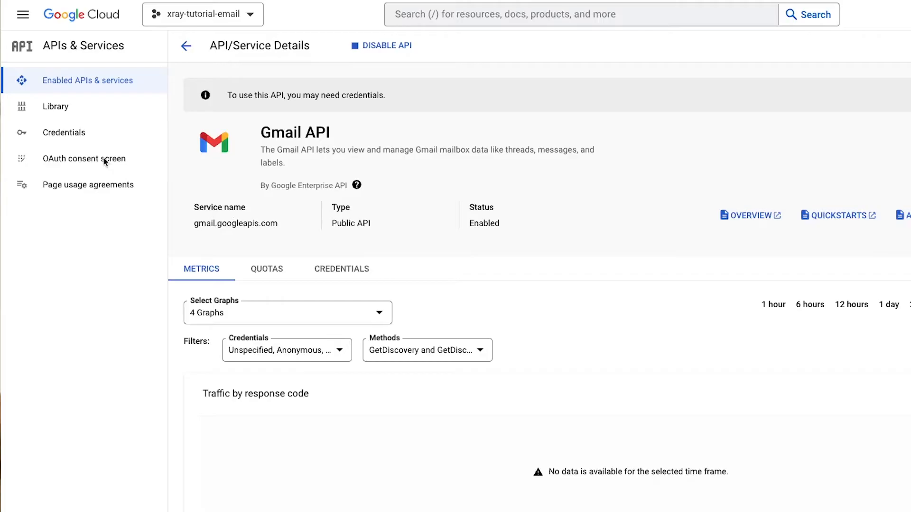
{"action": "mouse_move", "coordinate": [85, 159]}
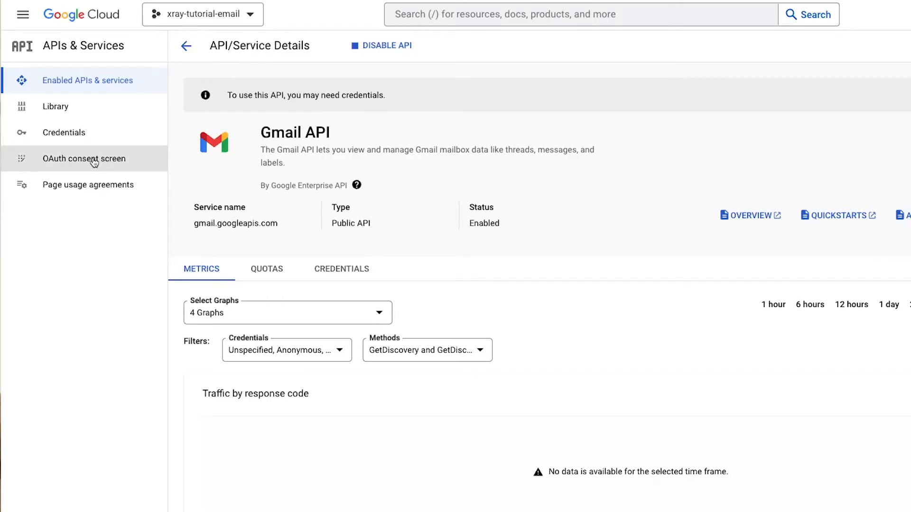
Step: Start an OAuth consent screen registration with the External user type
{"action": "left_click", "coordinate": [84, 158]}
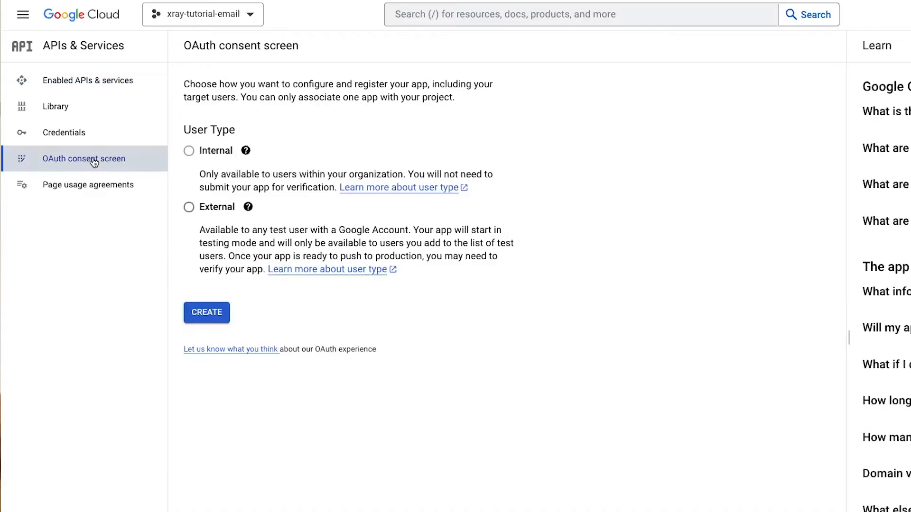
{"action": "left_click", "coordinate": [189, 209]}
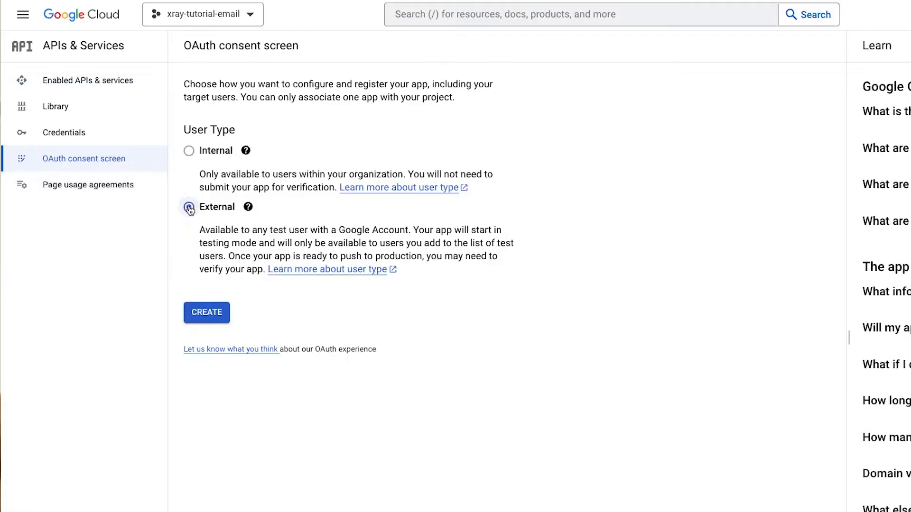
{"action": "left_click", "coordinate": [206, 312]}
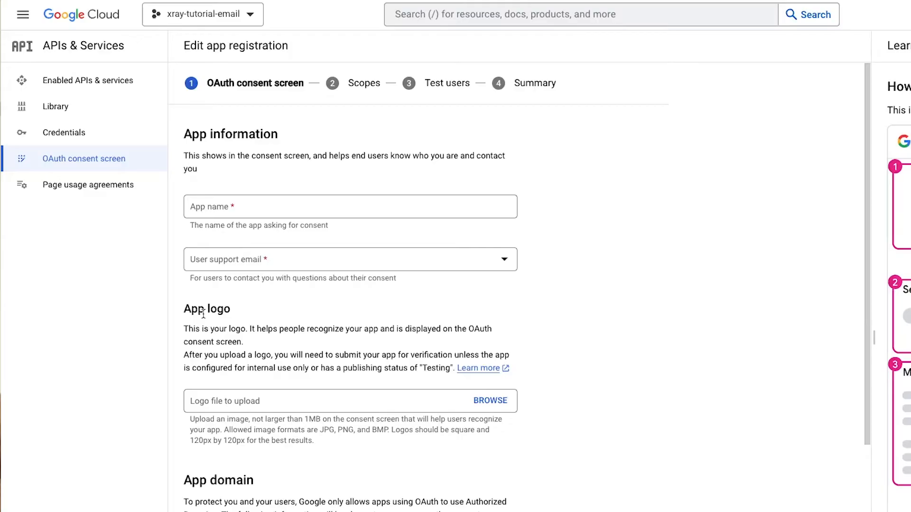
Step: Name the app Make Gmail Integration and choose your Gmail address as user support email
{"action": "type", "text": "M"}
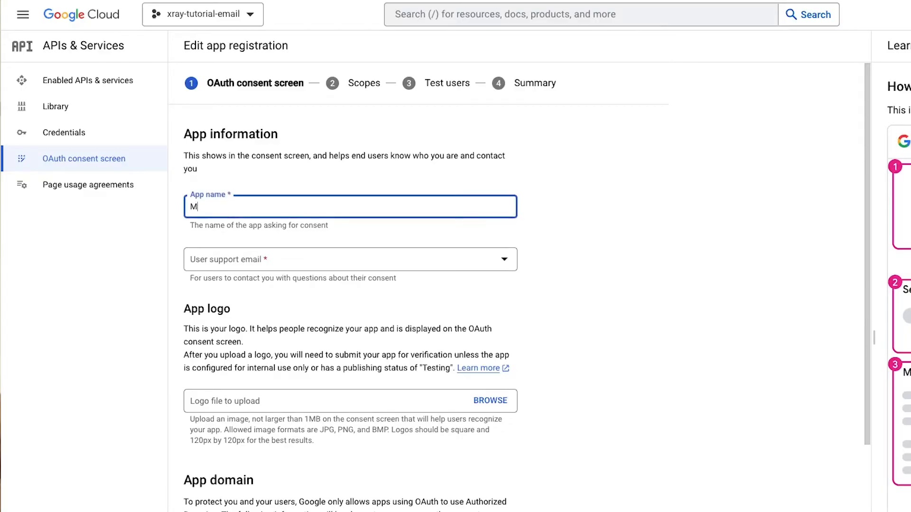
{"action": "type", "text": "ake Gmail Integration"}
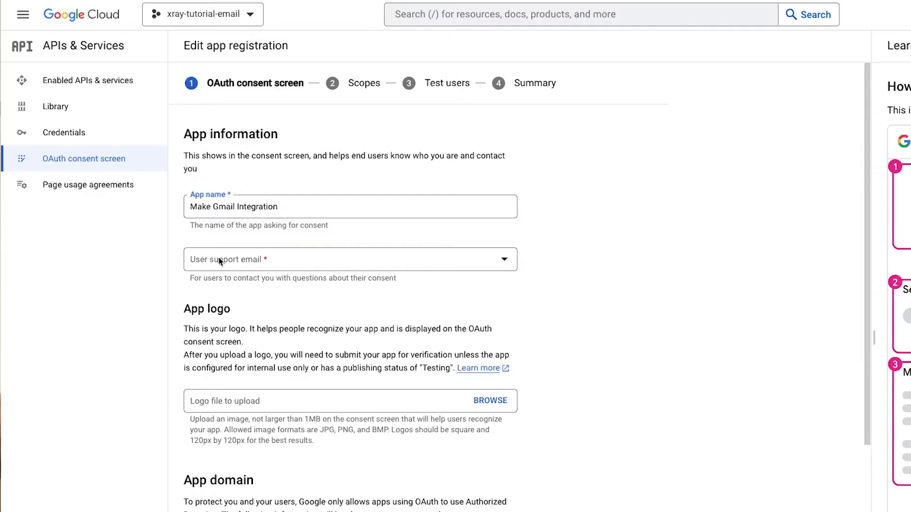
{"action": "left_click", "coordinate": [351, 260]}
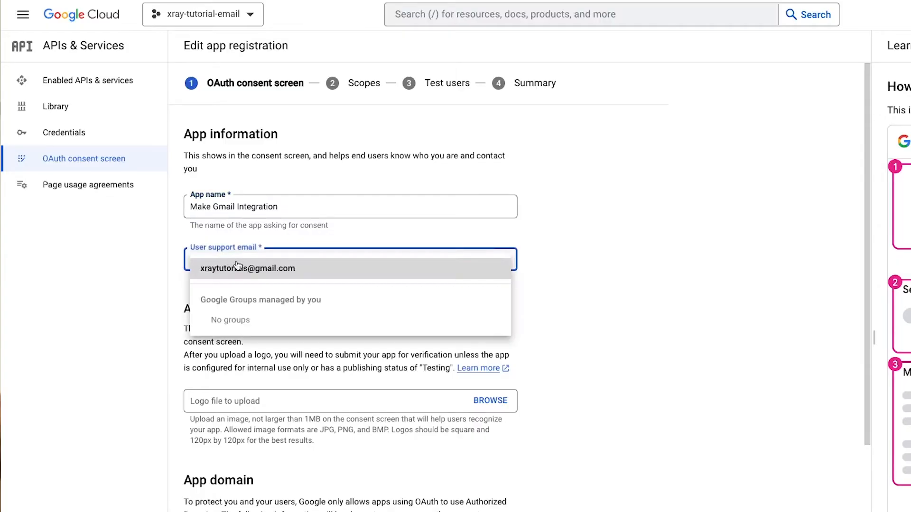
{"action": "left_click", "coordinate": [249, 268]}
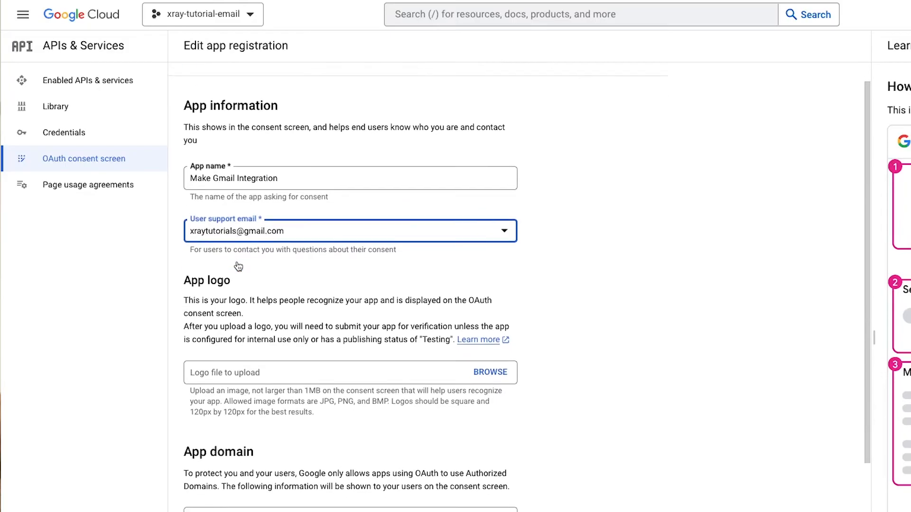
Step: Scroll down the consent form to the App domain section, leaving the links blank
{"action": "scroll", "scroll_direction": "down", "scroll_amount": 3}
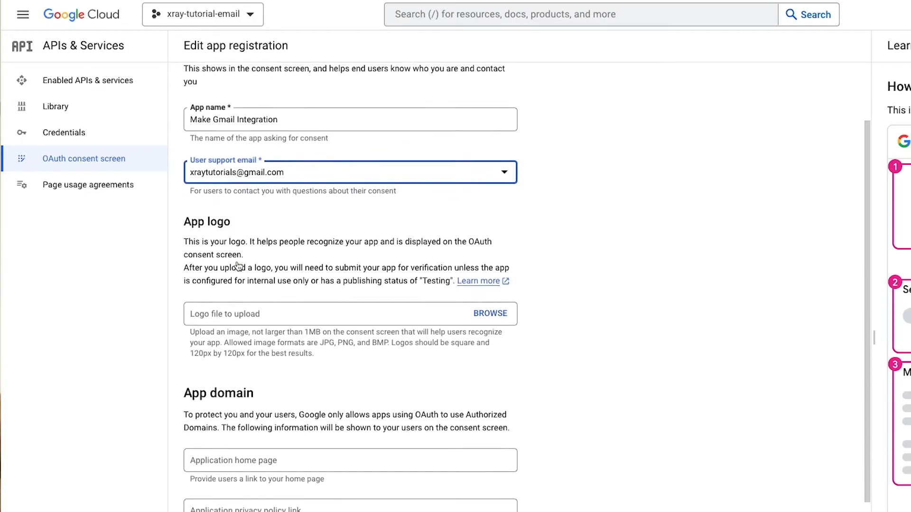
{"action": "scroll", "scroll_direction": "down", "scroll_amount": 3}
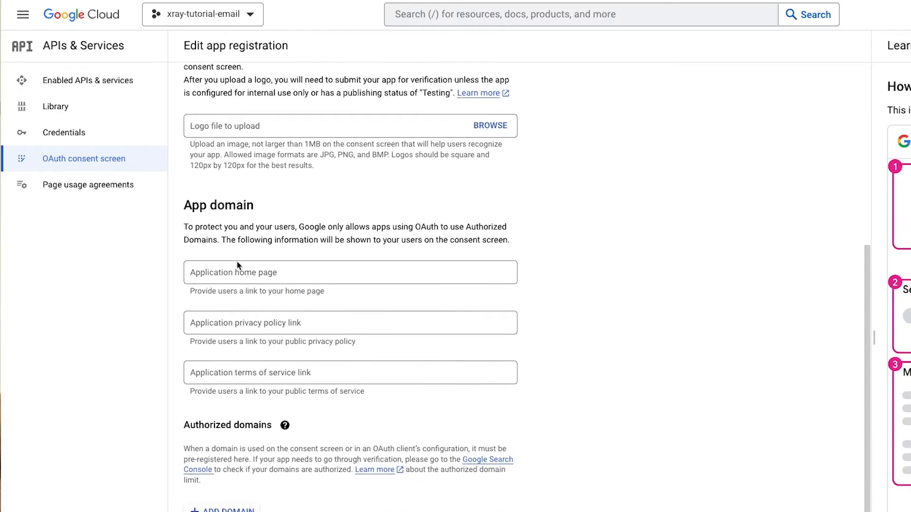
{"action": "scroll", "scroll_direction": "down", "scroll_amount": 3}
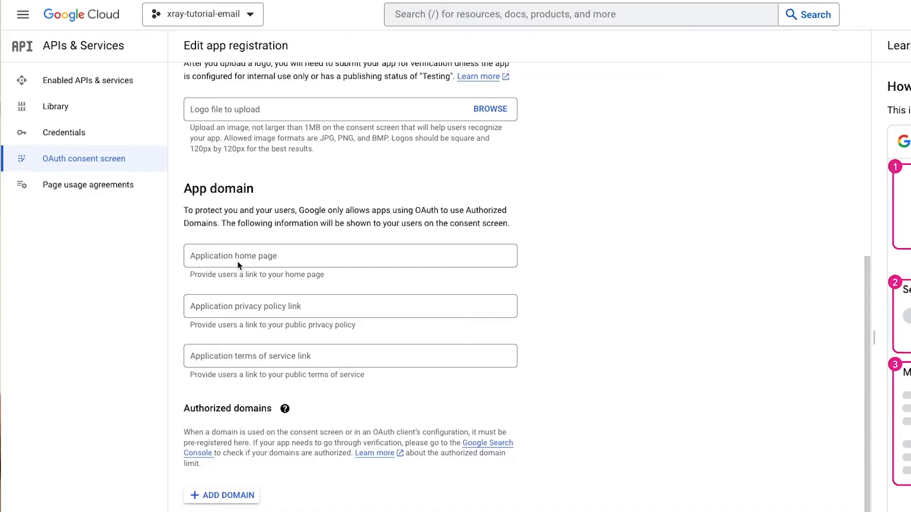
{"action": "scroll", "scroll_direction": "down", "scroll_amount": 3}
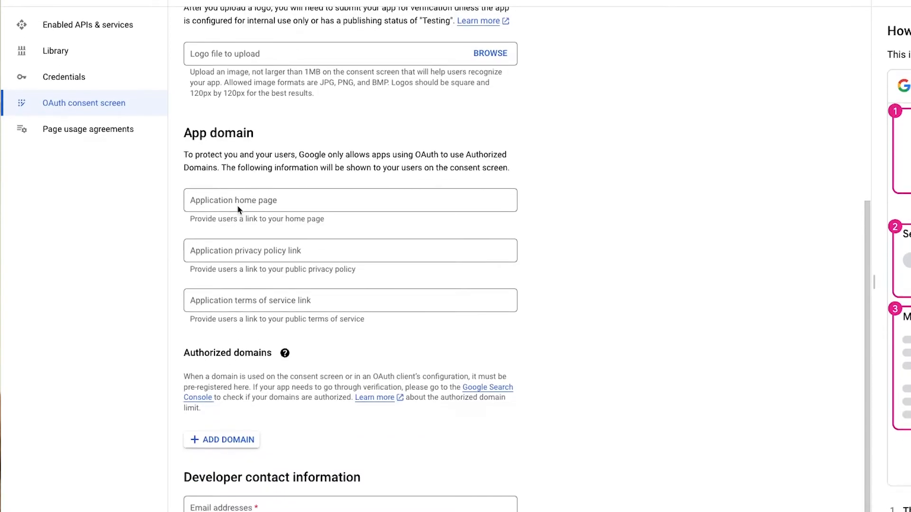
{"action": "scroll", "scroll_direction": "down", "scroll_amount": 3}
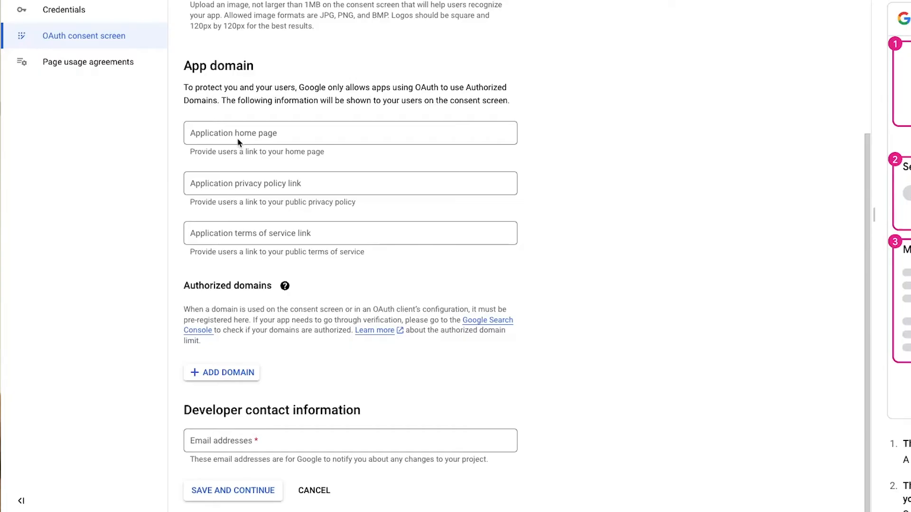
Step: Add integromat.com as an authorized domain alongside make.com
{"action": "left_click", "coordinate": [221, 372]}
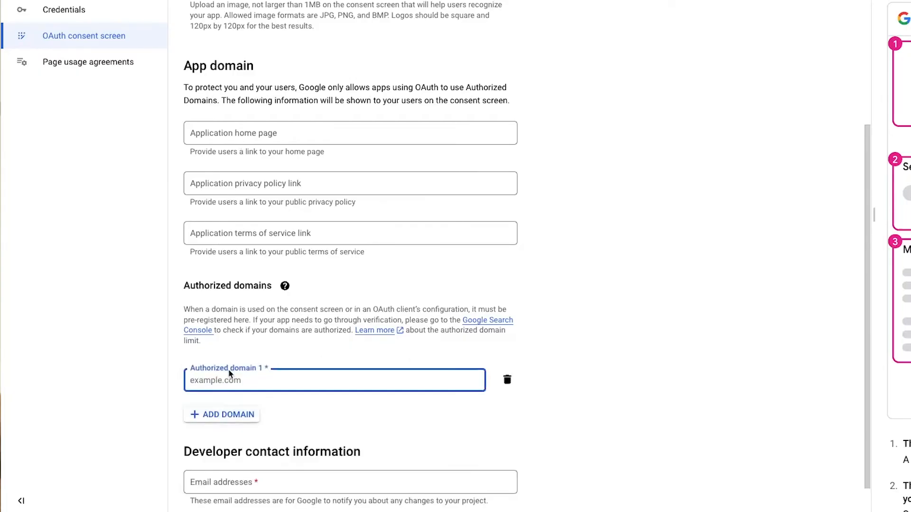
{"action": "type", "text": "integr"}
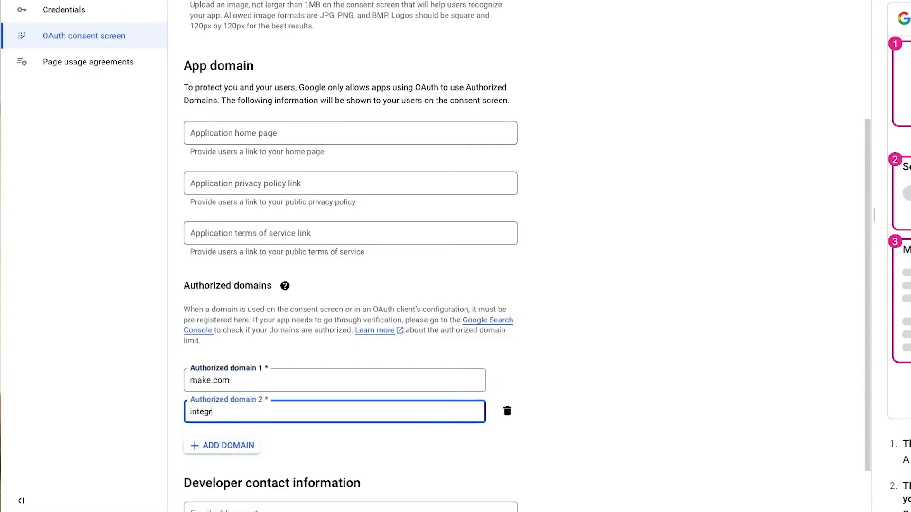
{"action": "type", "text": "omat.com"}
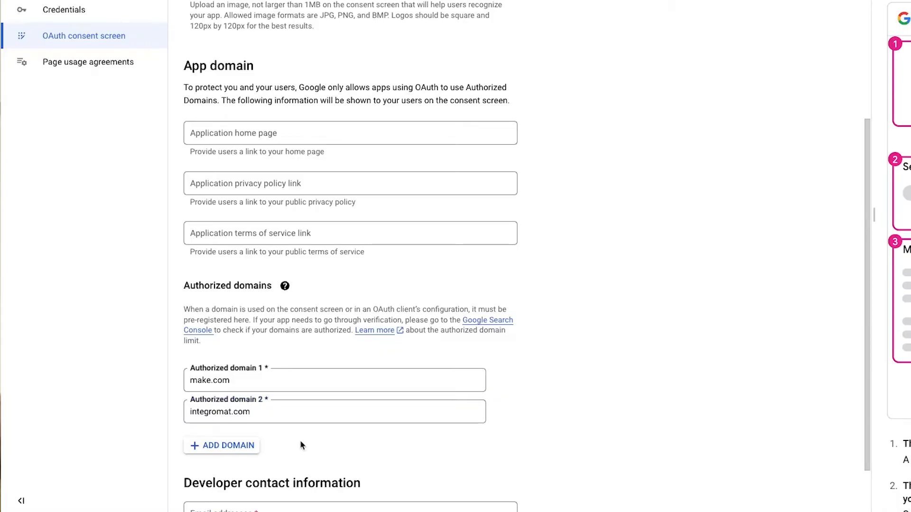
Step: Enter your xray address as developer contact email and continue to the Scopes step
{"action": "scroll", "scroll_direction": "down", "scroll_amount": 3}
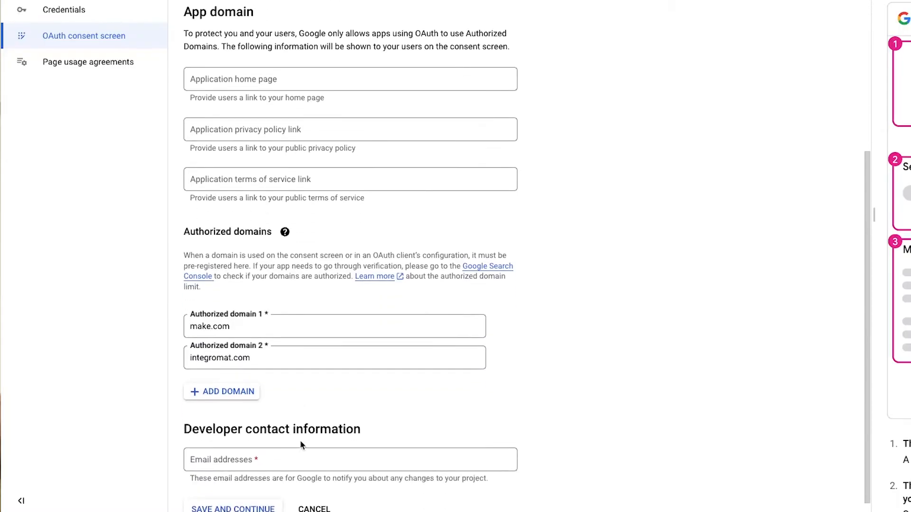
{"action": "scroll", "scroll_direction": "down", "scroll_amount": 3}
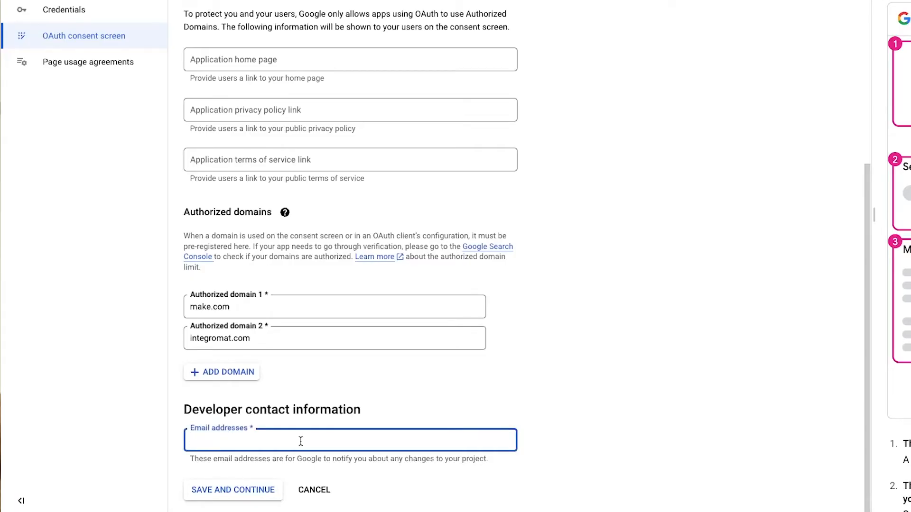
{"action": "type", "text": "xray"}
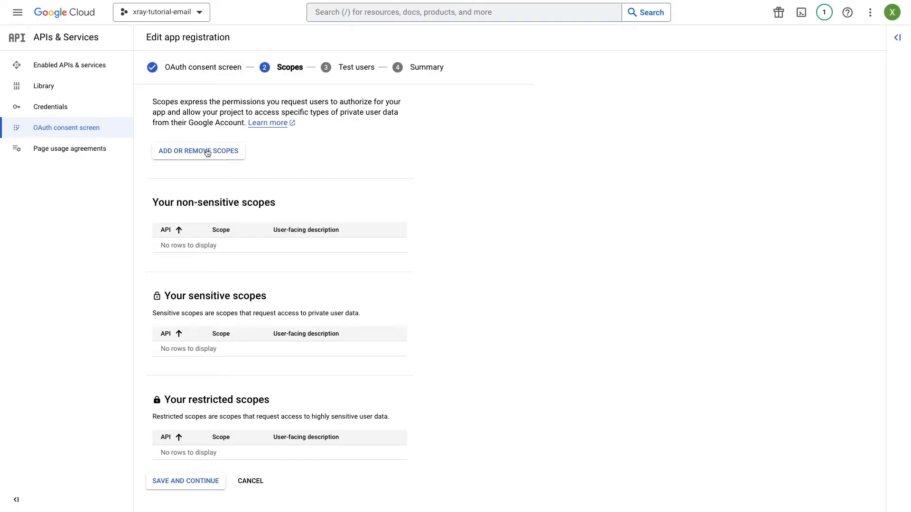
Step: Filter the available scopes list to the Gmail API
{"action": "left_click", "coordinate": [197, 151]}
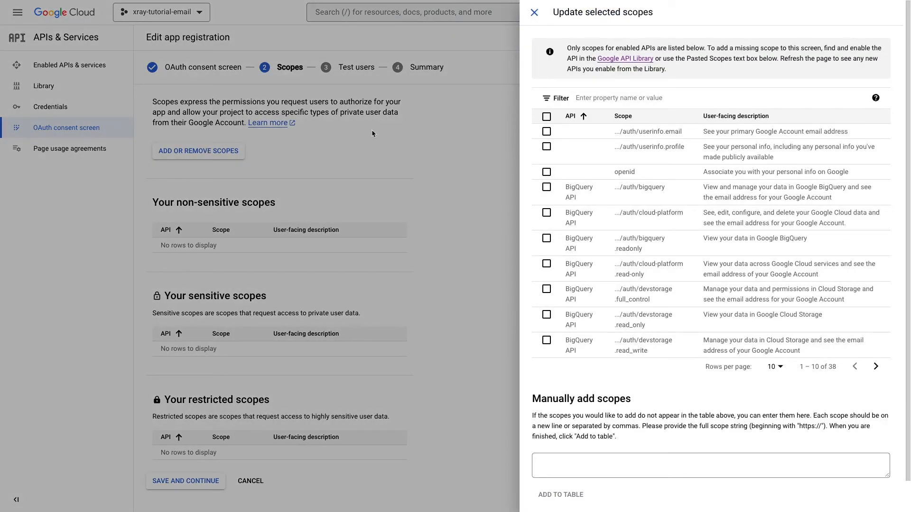
{"action": "type", "text": "Gml"}
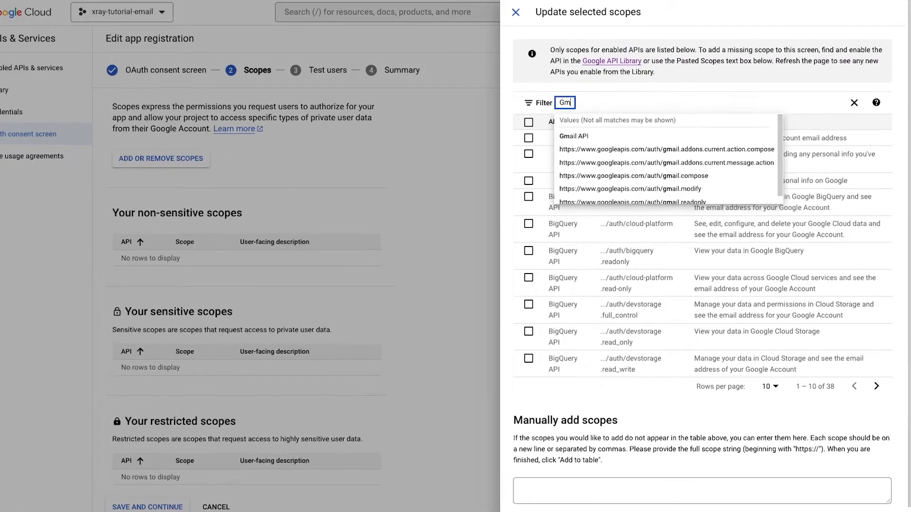
{"action": "left_click", "coordinate": [574, 136]}
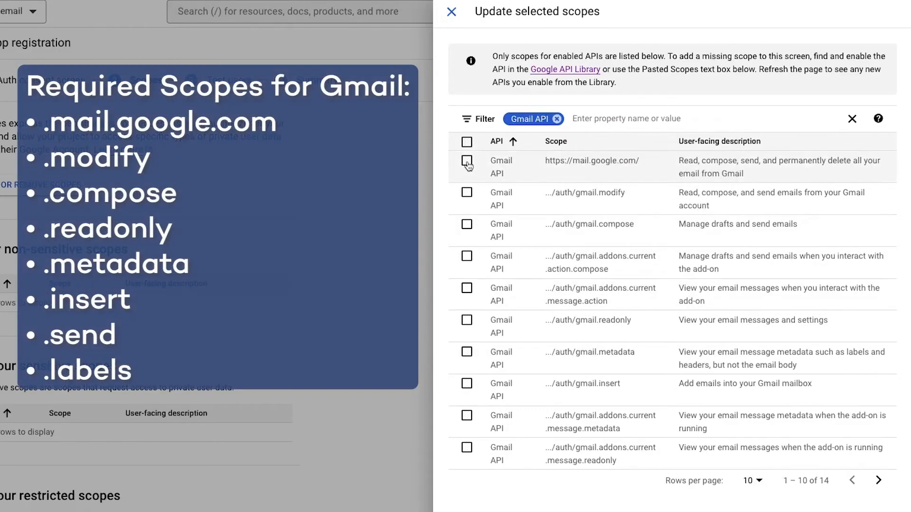
Step: Tick the full Gmail access, another required scope and gmail.labels, then update the app's scopes
{"action": "left_click", "coordinate": [467, 226]}
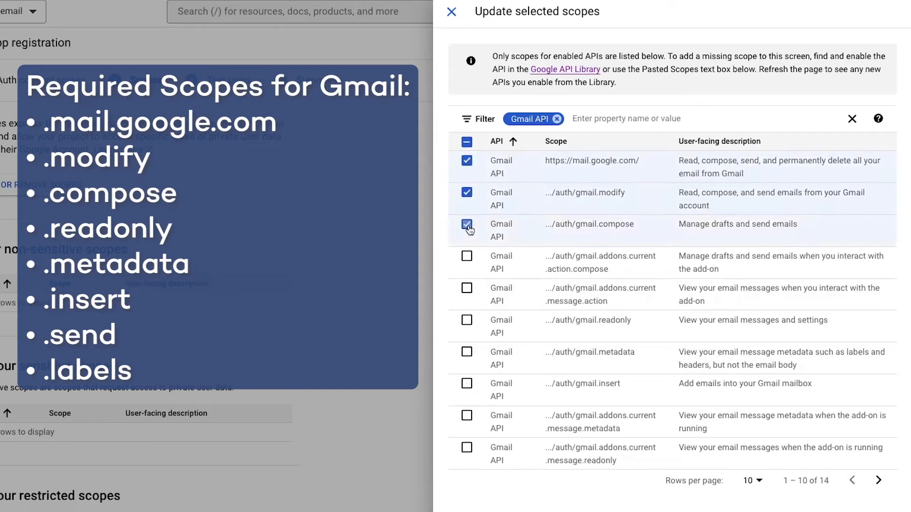
{"action": "left_click", "coordinate": [467, 321]}
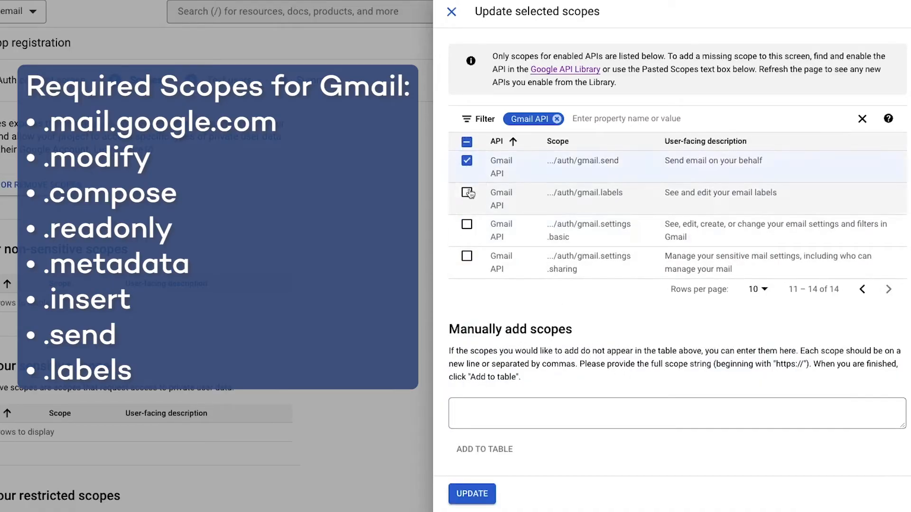
{"action": "left_click", "coordinate": [467, 193]}
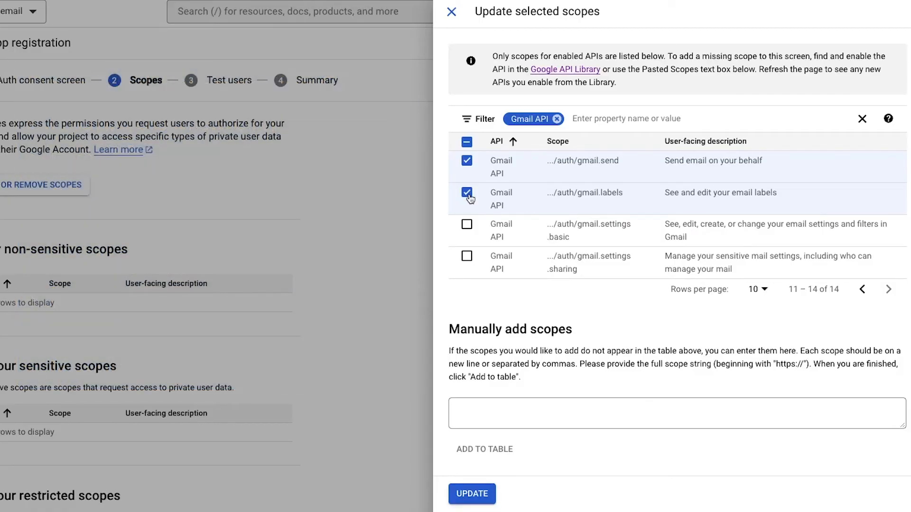
{"action": "left_click", "coordinate": [471, 493]}
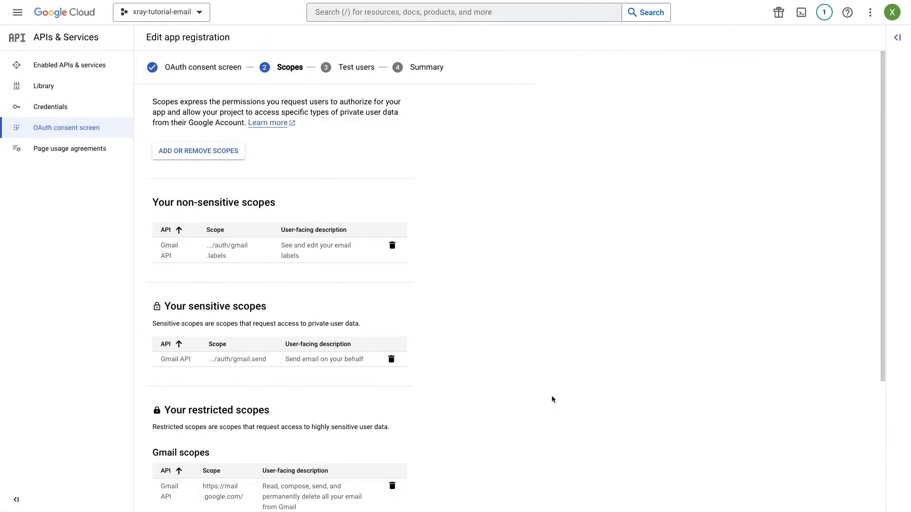
Step: Review the added Gmail scopes and save to advance to the Test users step
{"action": "scroll", "scroll_direction": "down", "scroll_amount": 3}
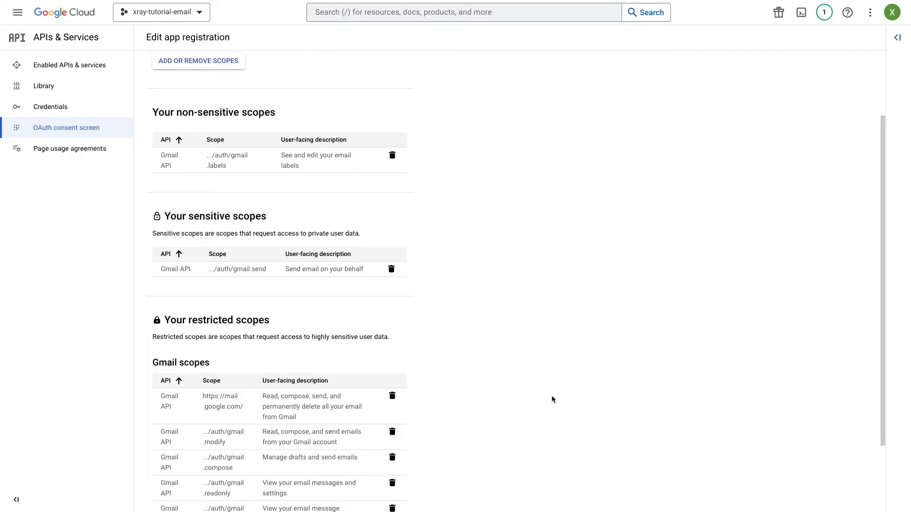
{"action": "scroll", "scroll_direction": "down", "scroll_amount": 3}
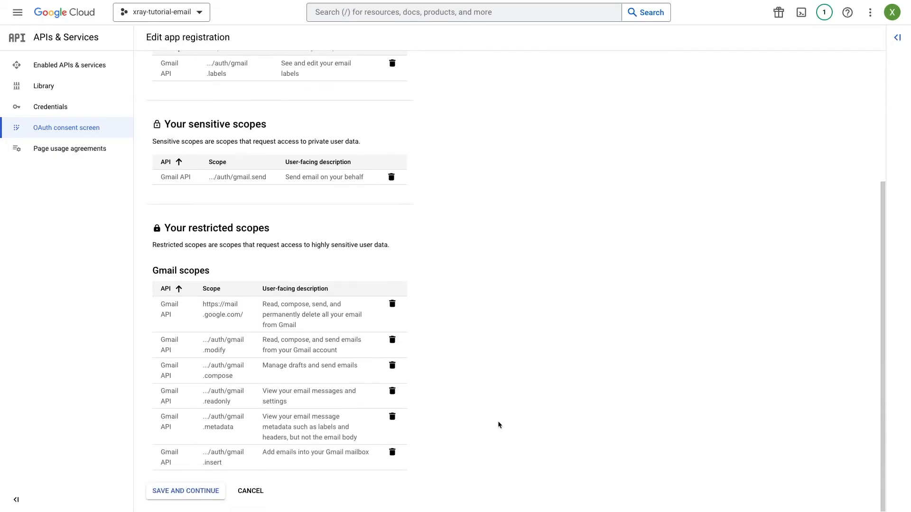
{"action": "left_click", "coordinate": [185, 490]}
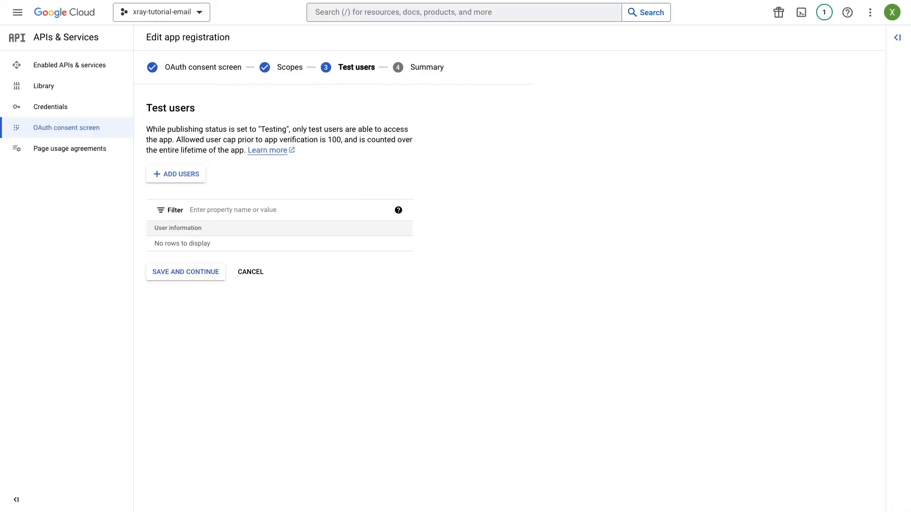
{"action": "mouse_move", "coordinate": [190, 180]}
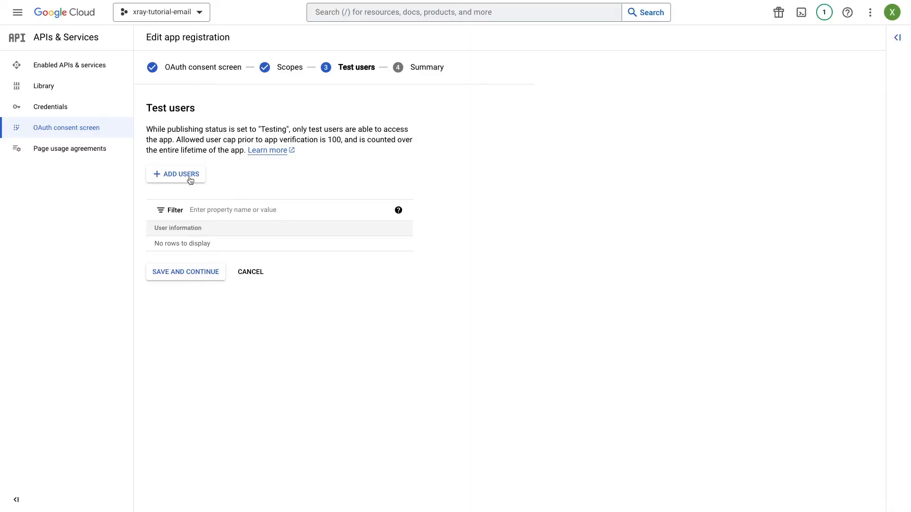
{"action": "left_click", "coordinate": [176, 173]}
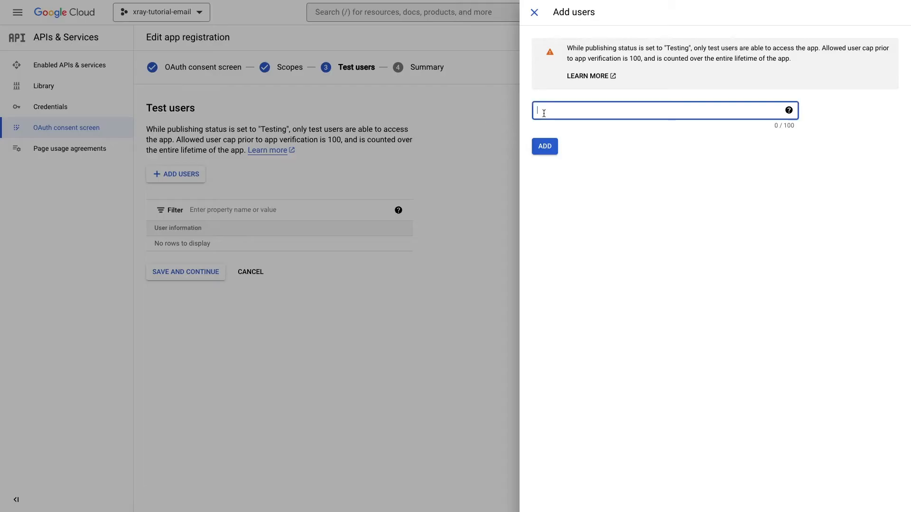
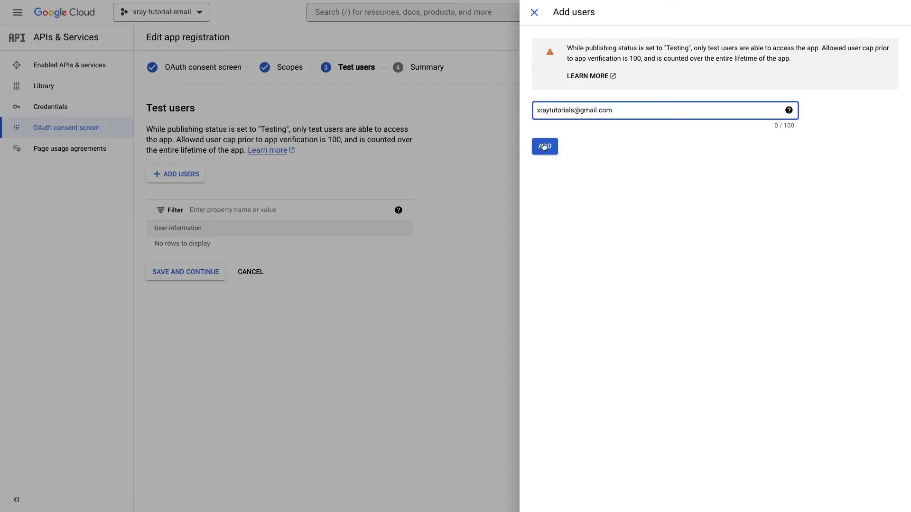
{"action": "left_click", "coordinate": [543, 146]}
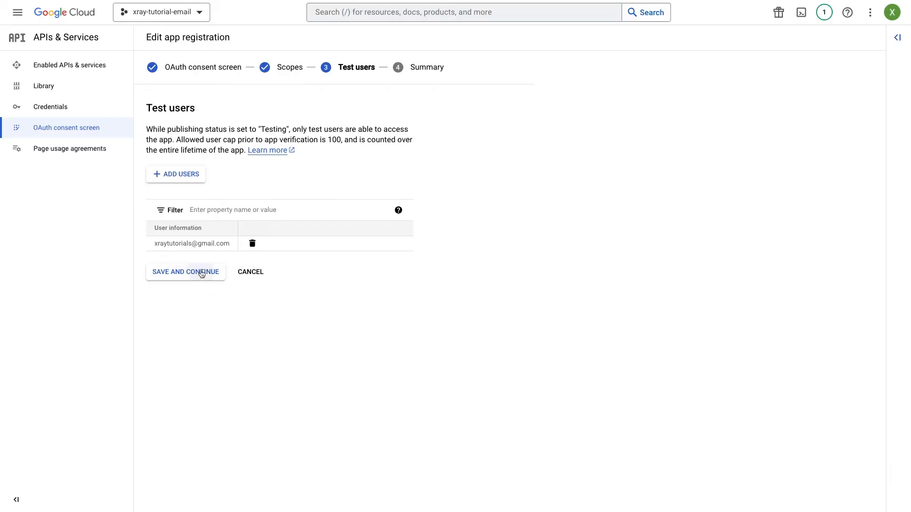
{"action": "left_click", "coordinate": [185, 271]}
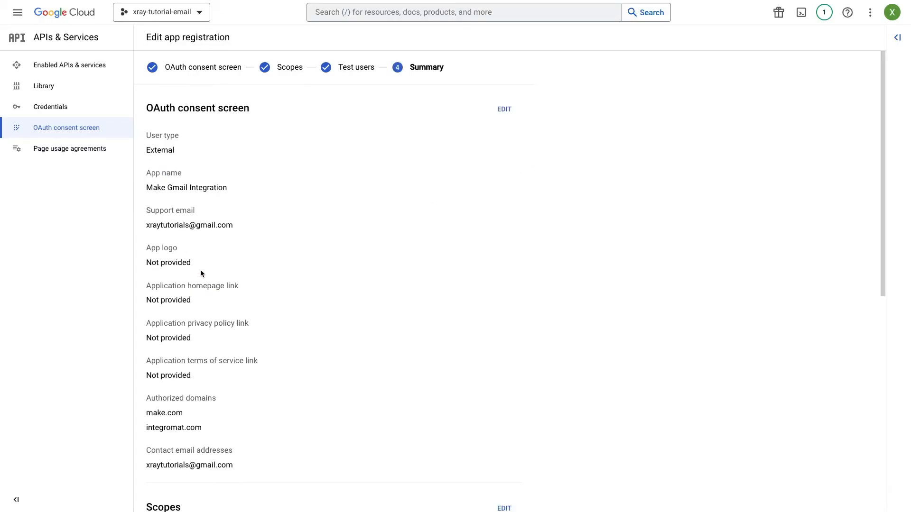
Step: Go to Credentials and start creating a new OAuth client ID credential
{"action": "scroll", "scroll_direction": "down", "scroll_amount": 3}
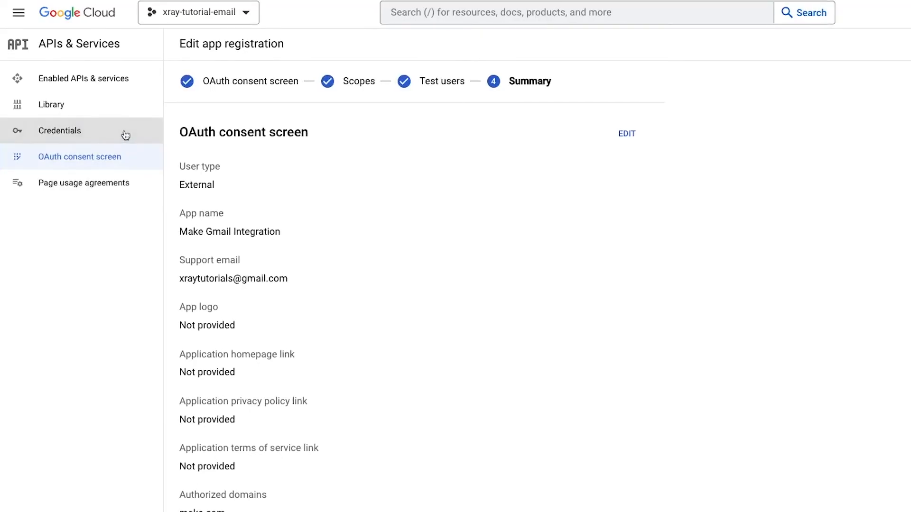
{"action": "left_click", "coordinate": [59, 130]}
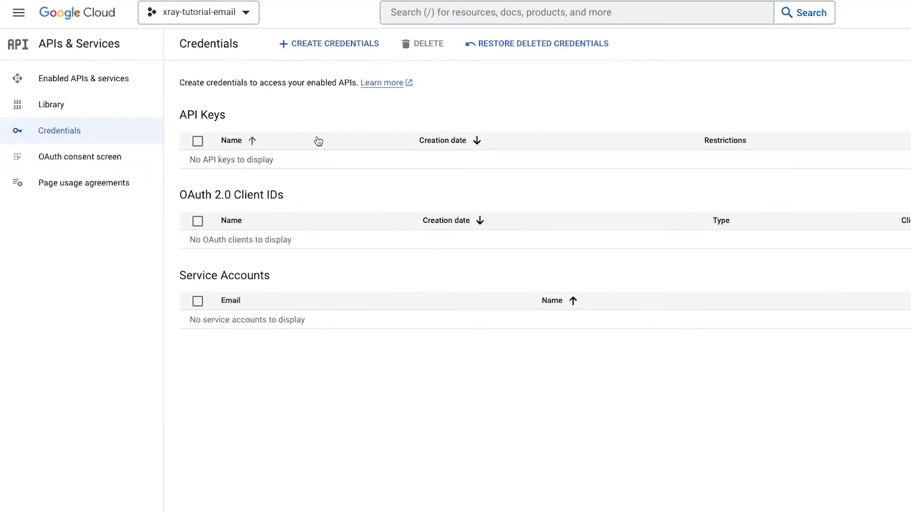
{"action": "left_click", "coordinate": [328, 43]}
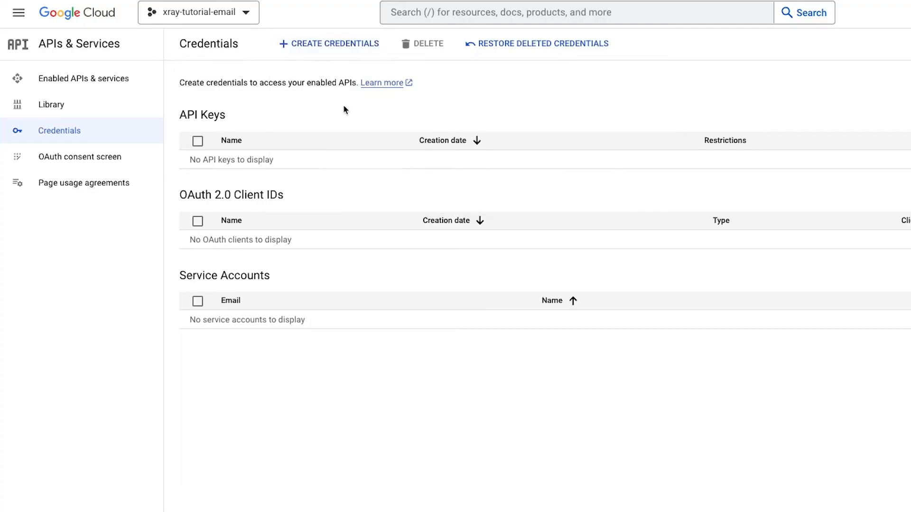
{"action": "left_click", "coordinate": [328, 43]}
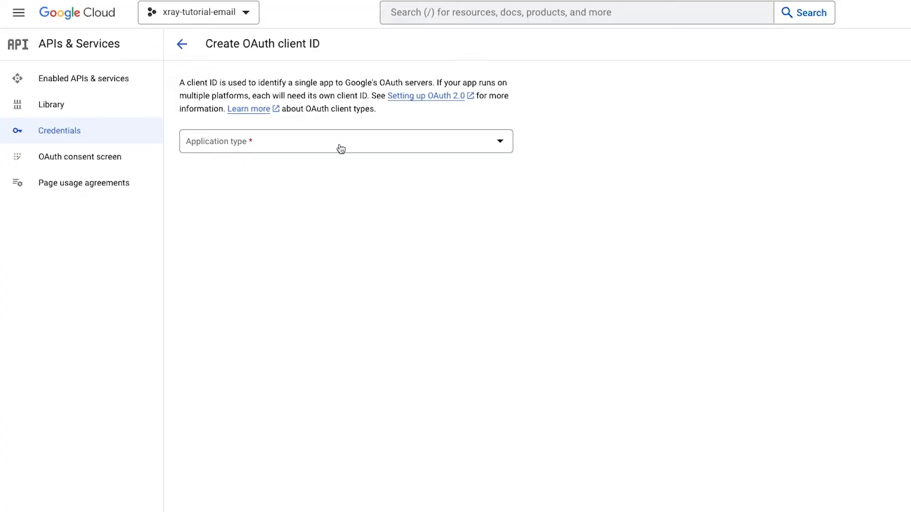
Step: Name the web OAuth client gmail-test
{"action": "left_click", "coordinate": [345, 141]}
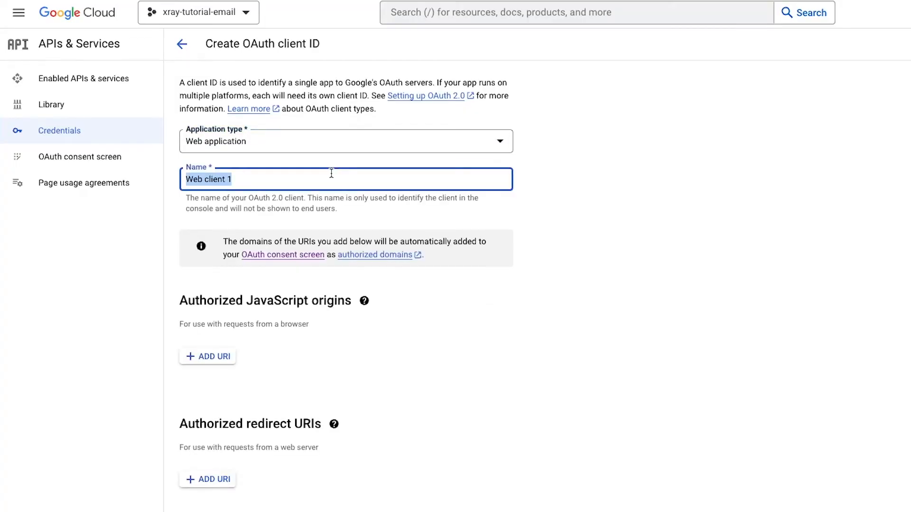
{"action": "type", "text": "gmail-t"}
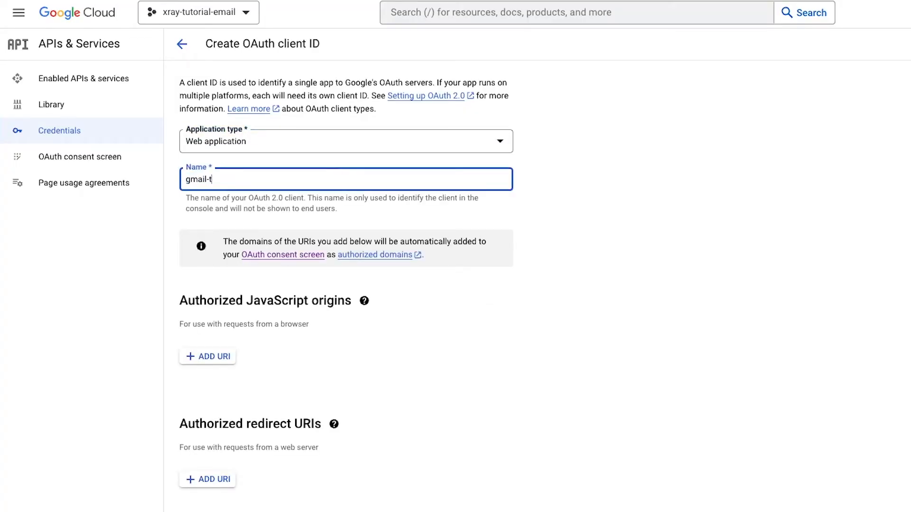
{"action": "type", "text": "est"}
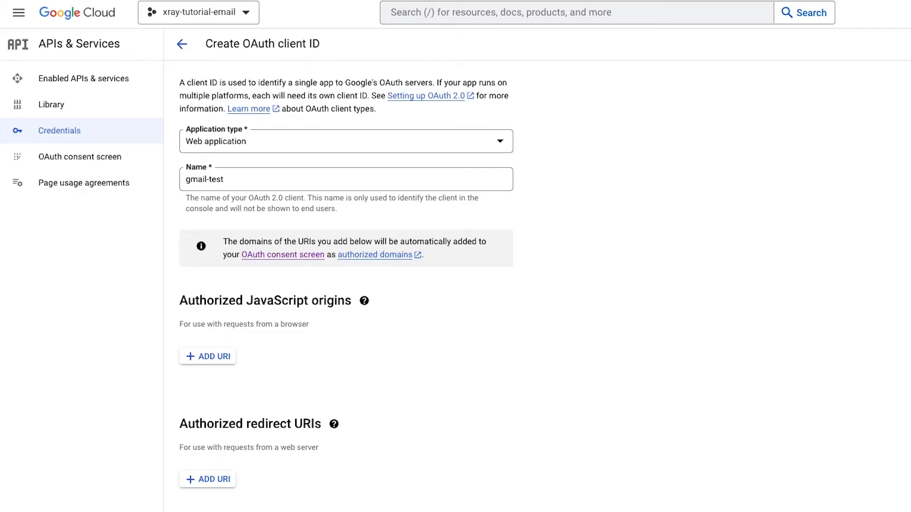
{"action": "scroll", "scroll_direction": "down", "scroll_amount": 3}
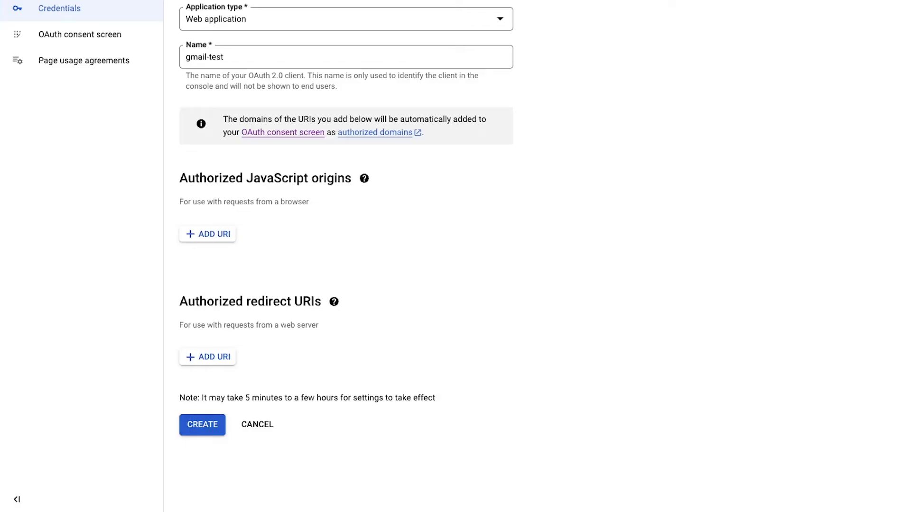
{"action": "type", "text": "https://www.integromat.com/oauth/cb/google-restricted"}
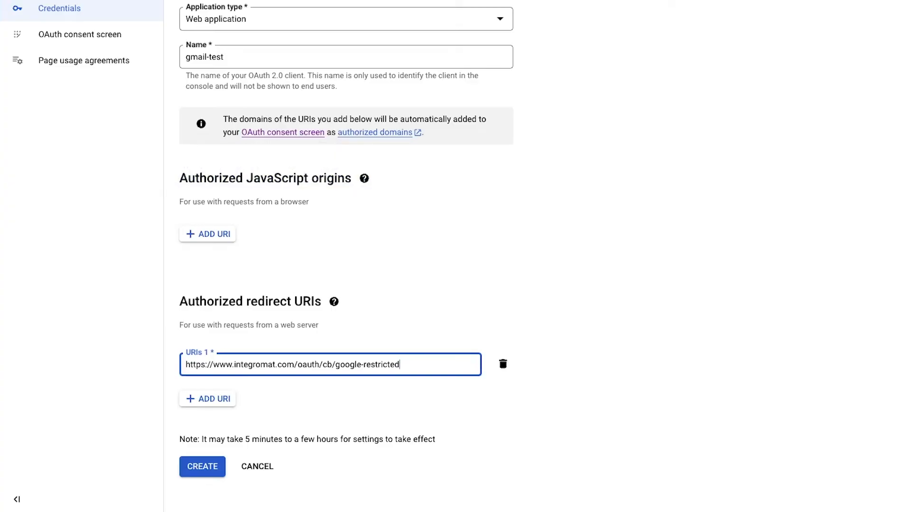
{"action": "mouse_move", "coordinate": [182, 432]}
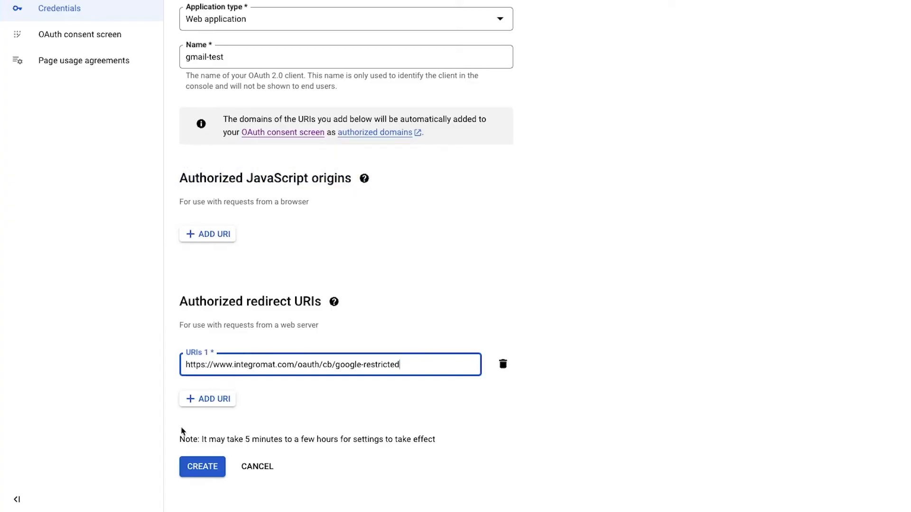
{"action": "left_click", "coordinate": [202, 467]}
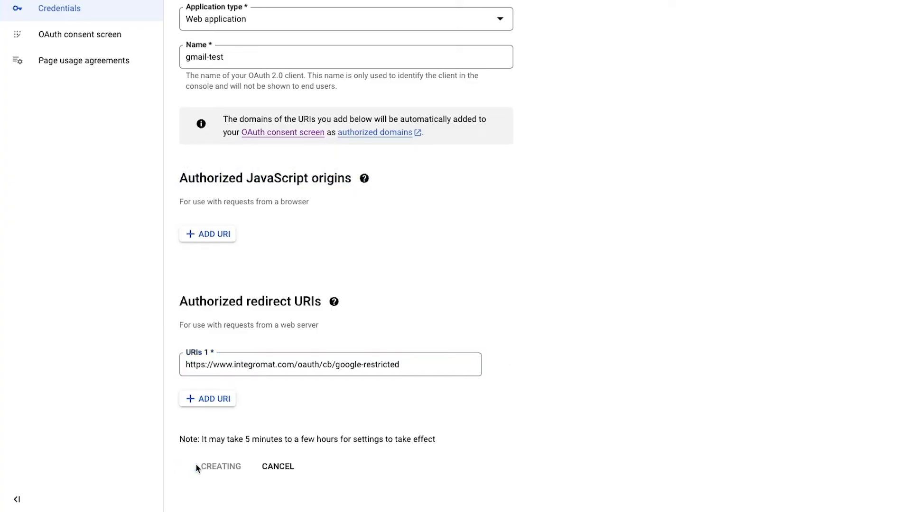
{"action": "left_click", "coordinate": [220, 467]}
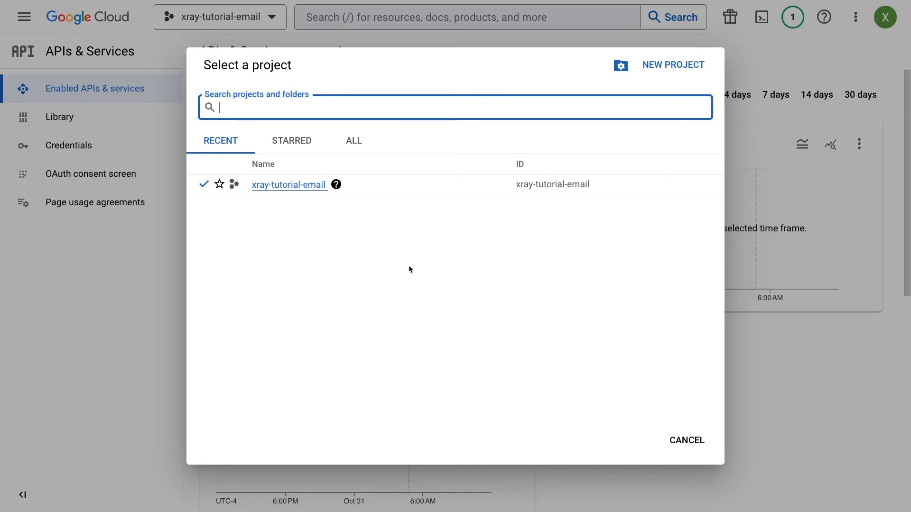
Step: Dismiss the project chooser and view the gmail-test client's ID and secret under Credentials
{"action": "left_click", "coordinate": [686, 440]}
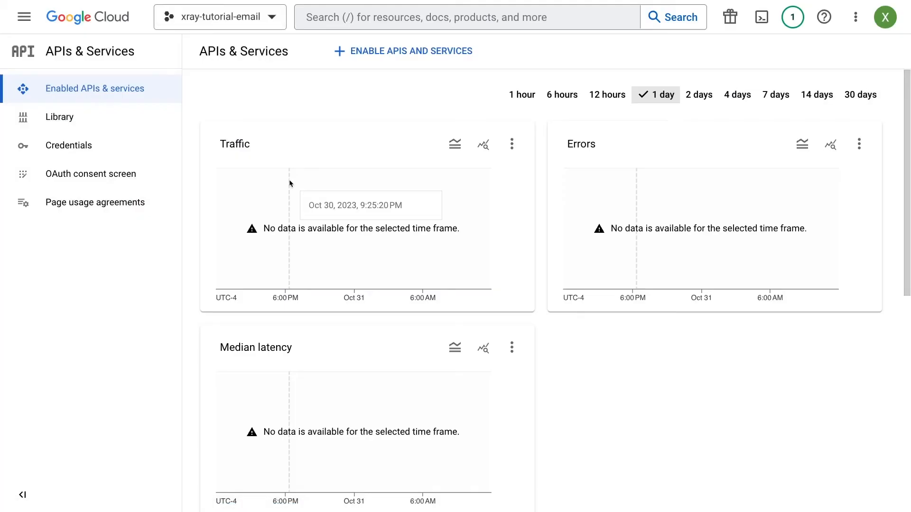
{"action": "left_click", "coordinate": [69, 145]}
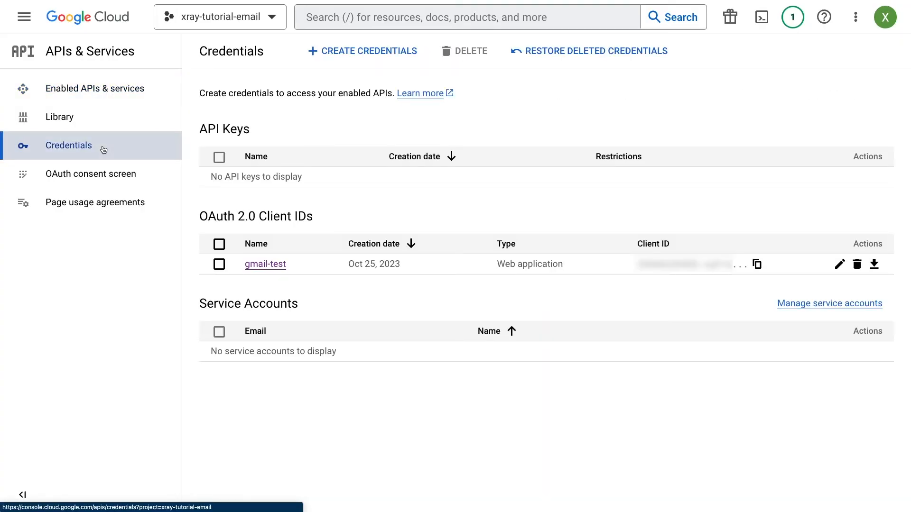
{"action": "mouse_move", "coordinate": [276, 230]}
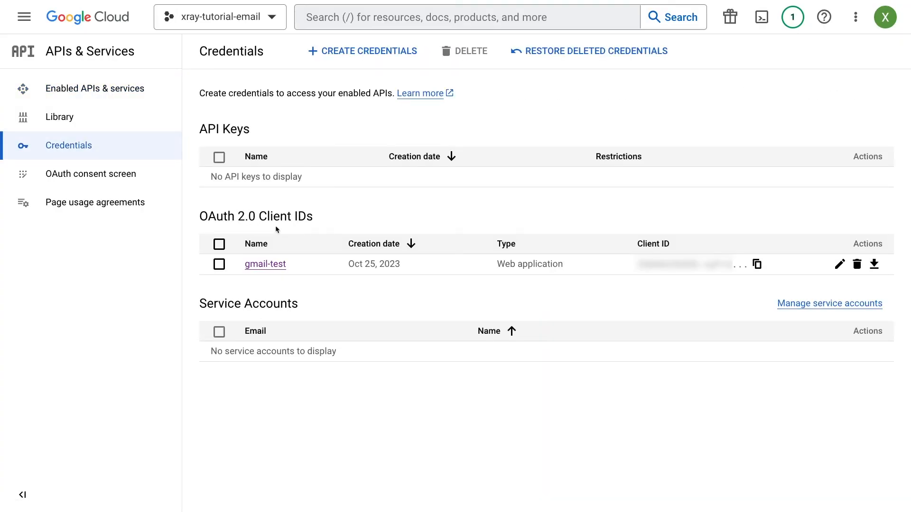
{"action": "left_click", "coordinate": [265, 264]}
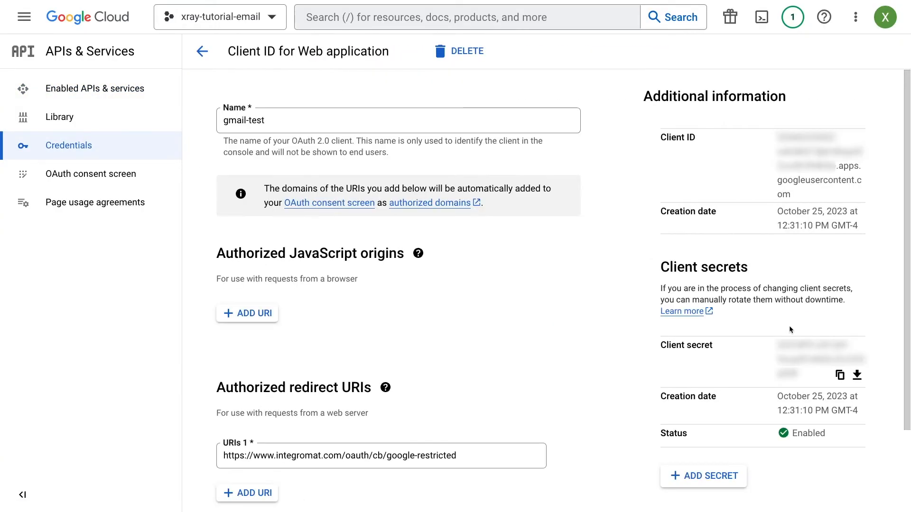
{"action": "mouse_move", "coordinate": [579, 377]}
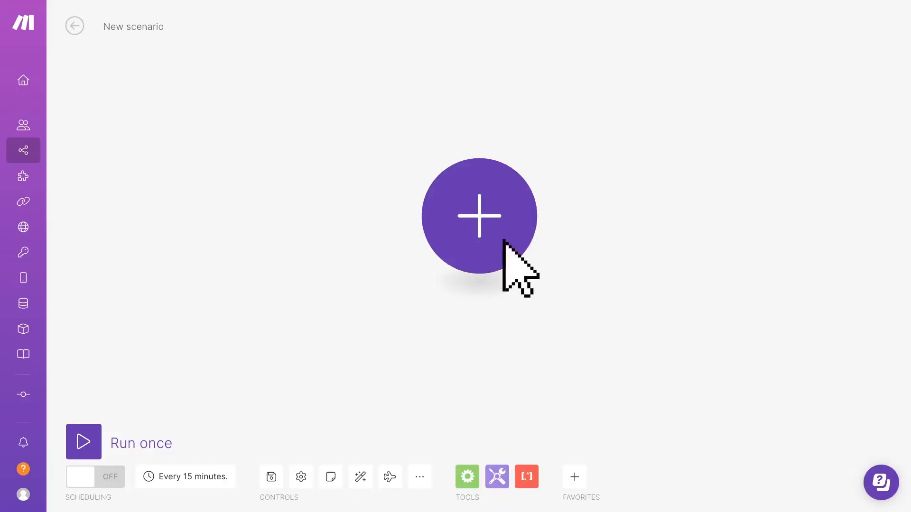
{"action": "mouse_move", "coordinate": [519, 216]}
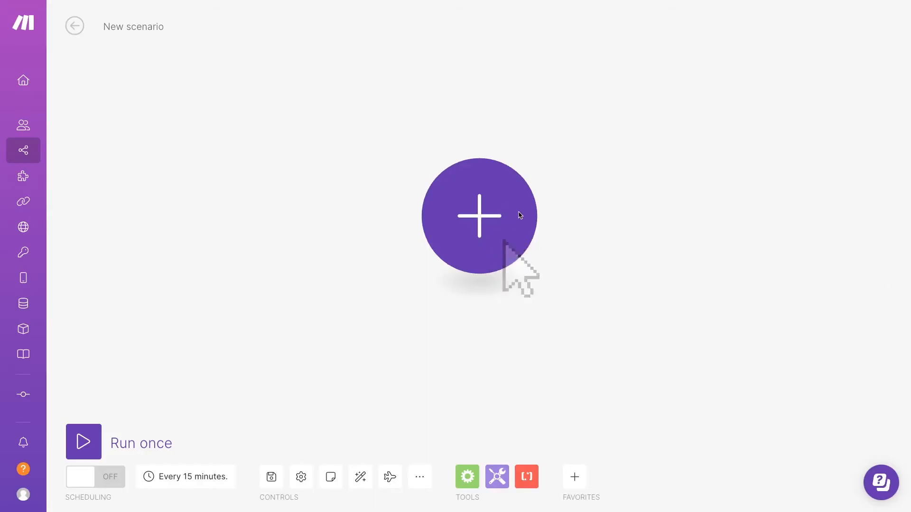
Step: Add a Gmail Watch Emails trigger as the scenario's first module
{"action": "left_click", "coordinate": [479, 216]}
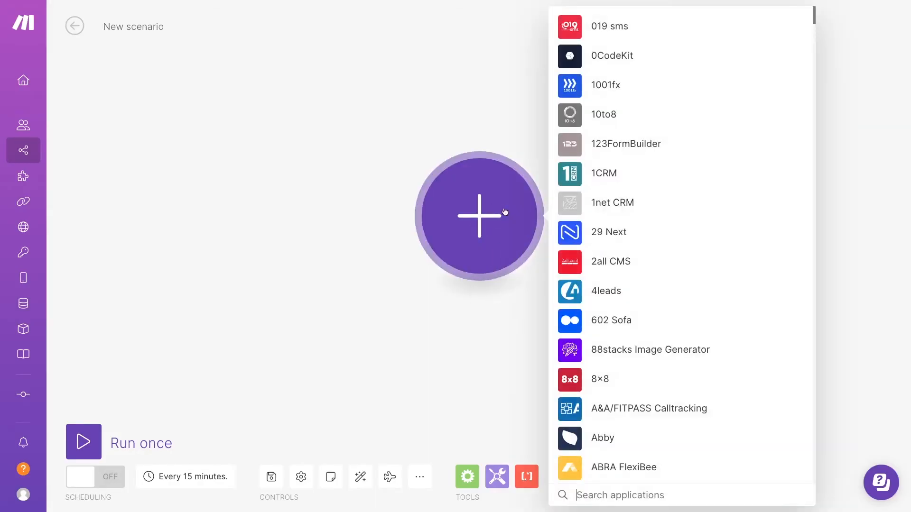
{"action": "type", "text": "Gm"}
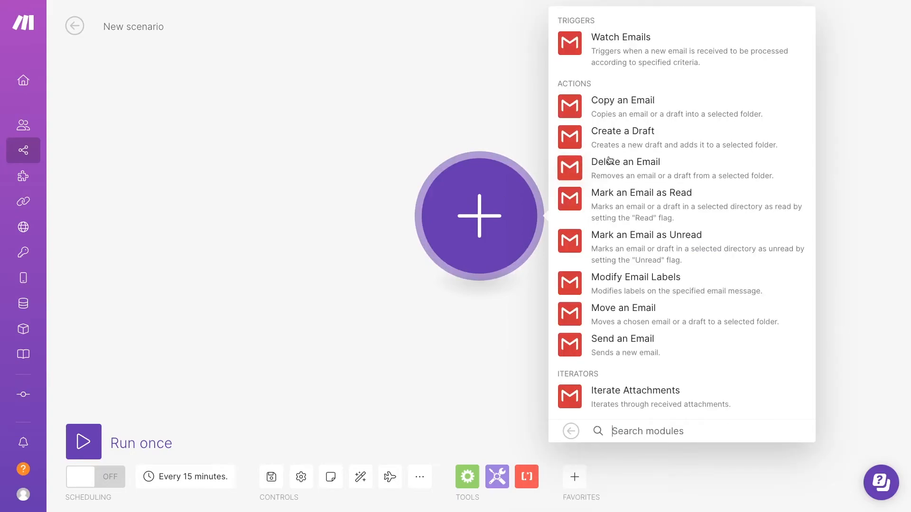
{"action": "left_click", "coordinate": [621, 37]}
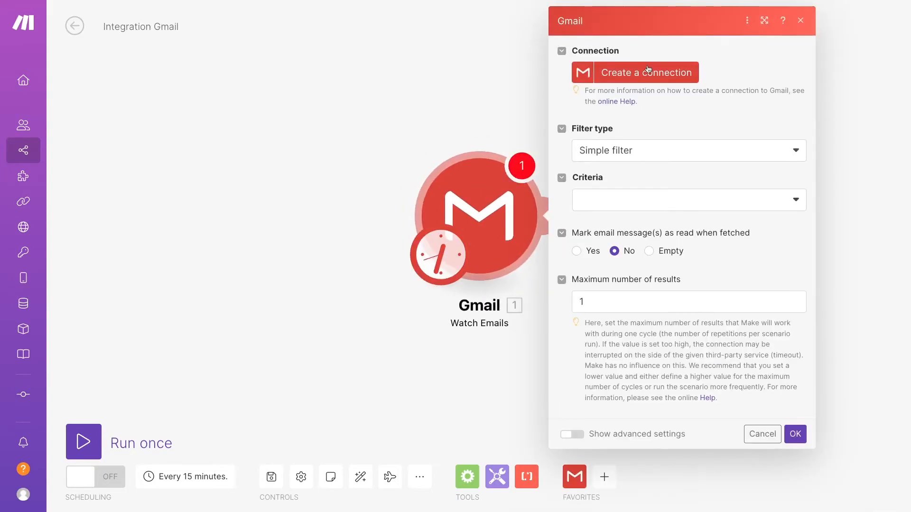
Step: Create a connection named GMail Tutorial with advanced settings shown for client ID and secret
{"action": "left_click", "coordinate": [645, 72]}
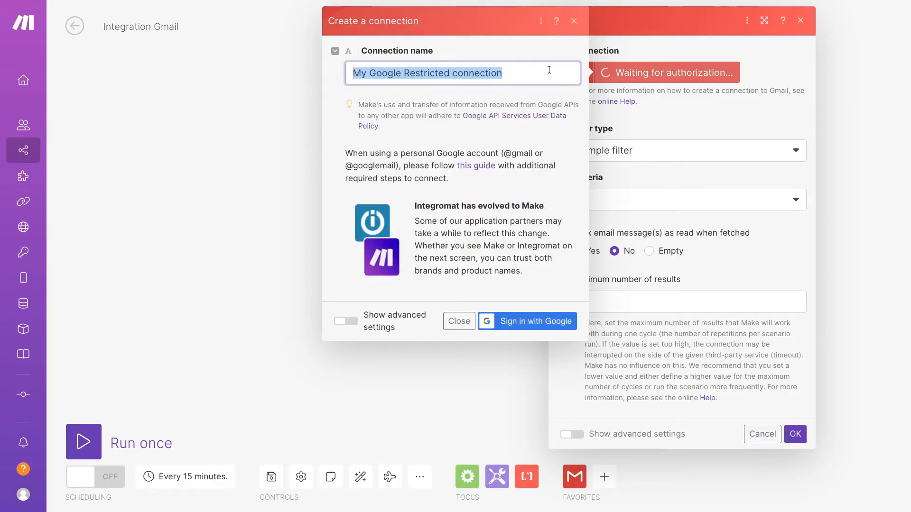
{"action": "type", "text": "GMail"}
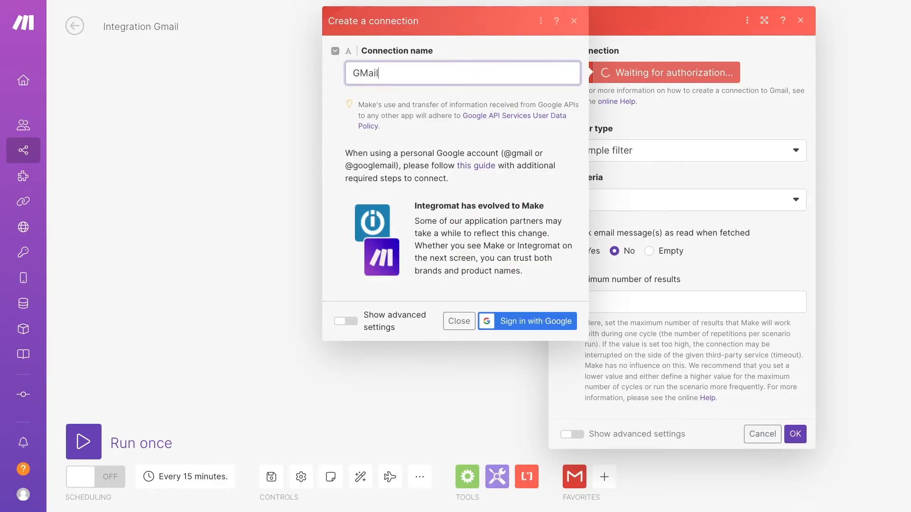
{"action": "type", "text": "Tutorial"}
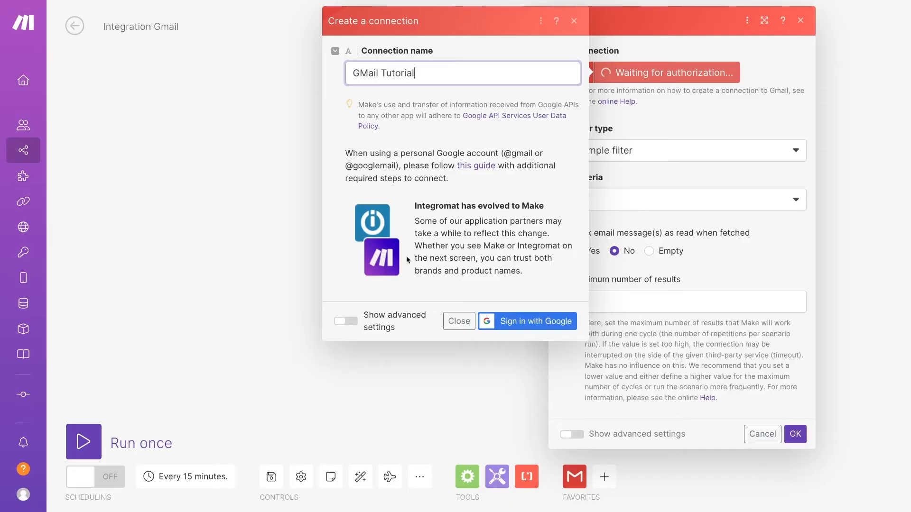
{"action": "left_click", "coordinate": [345, 322]}
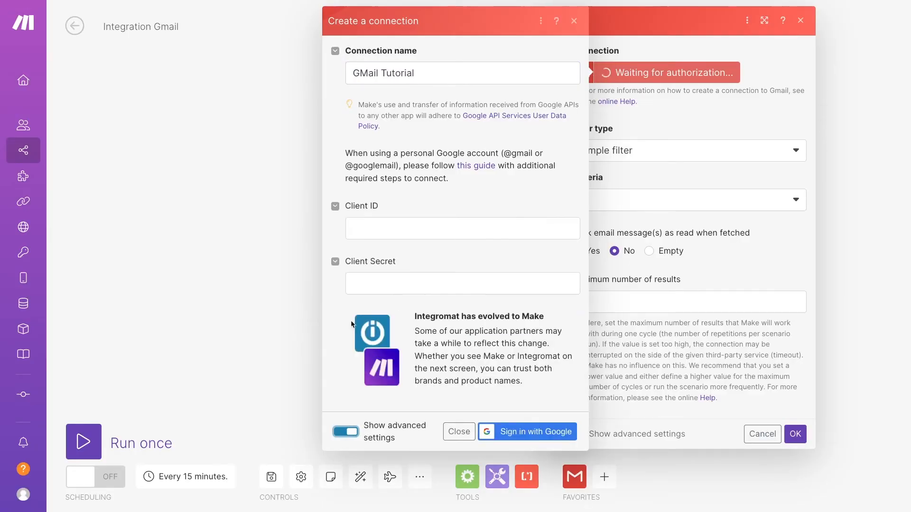
{"action": "mouse_move", "coordinate": [461, 307]}
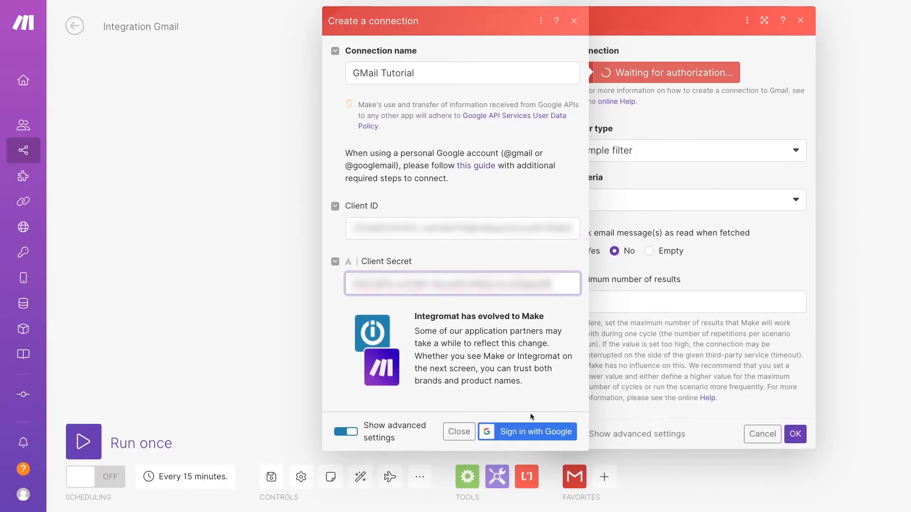
Step: Sign in with Google, pass the unverified-app warning and grant integromat.com Gmail read and send access
{"action": "left_click", "coordinate": [527, 432]}
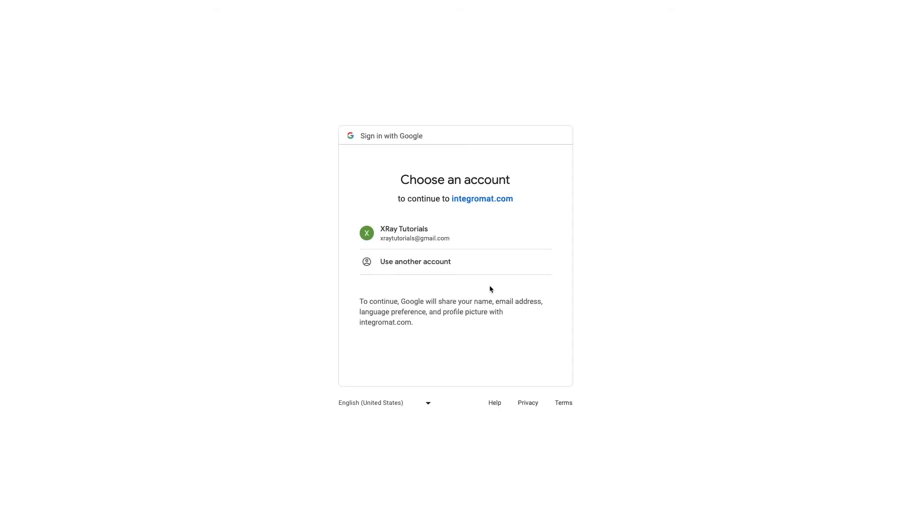
{"action": "left_click", "coordinate": [415, 234]}
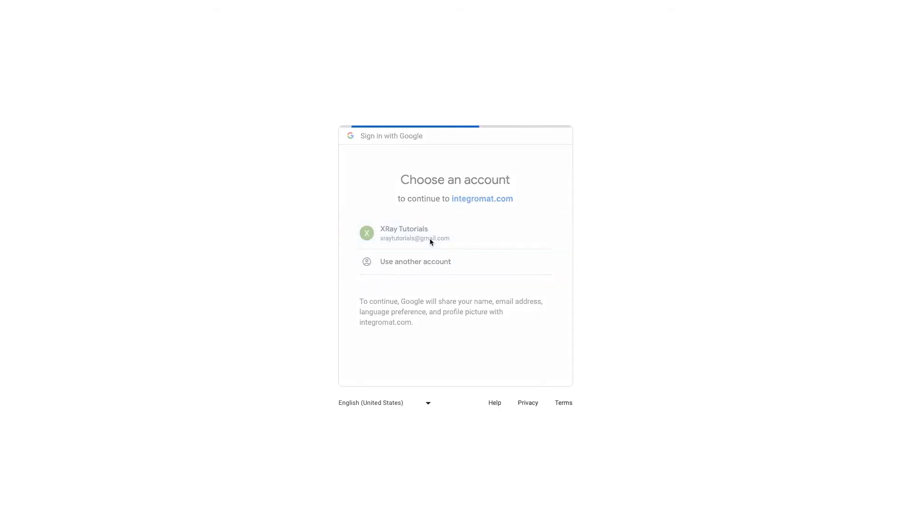
{"action": "left_click", "coordinate": [415, 233]}
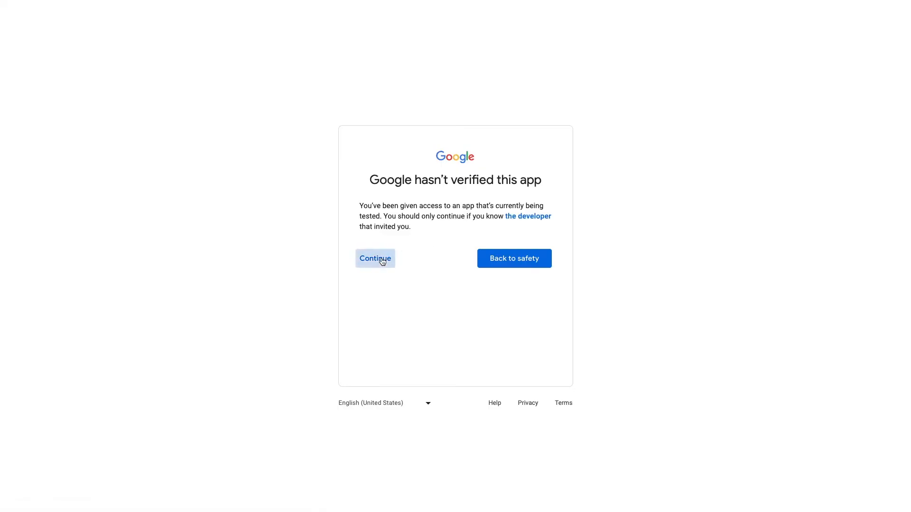
{"action": "left_click", "coordinate": [374, 258]}
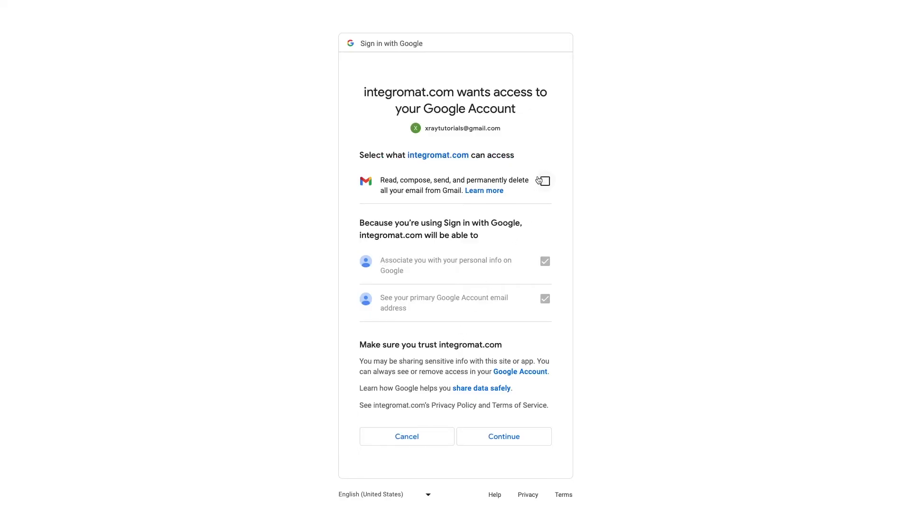
{"action": "left_click", "coordinate": [545, 180]}
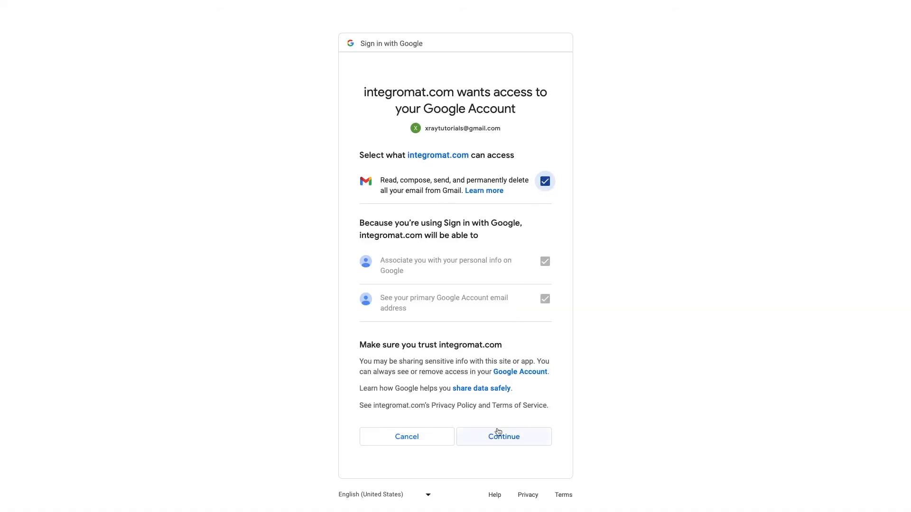
{"action": "left_click", "coordinate": [503, 436]}
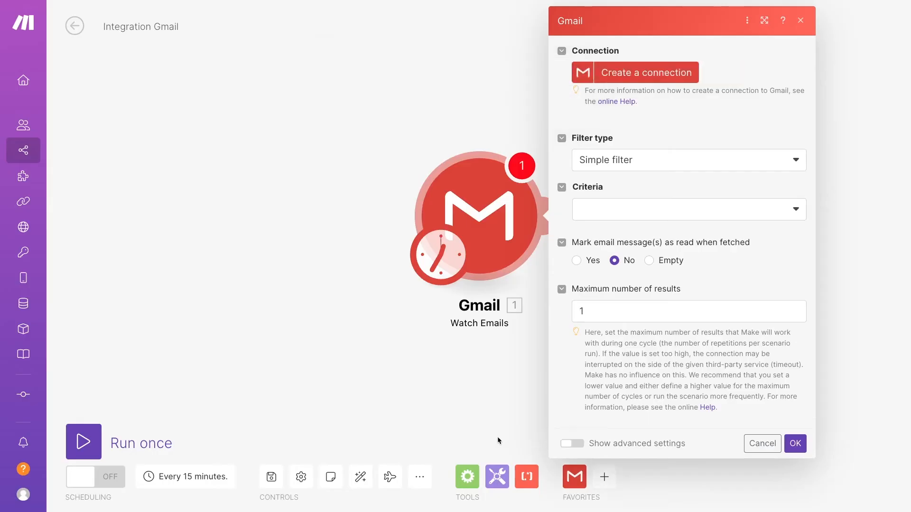
Step: Select the GMail Tutorial connection for Watch Emails and review the Criteria filter list
{"action": "left_click", "coordinate": [633, 73]}
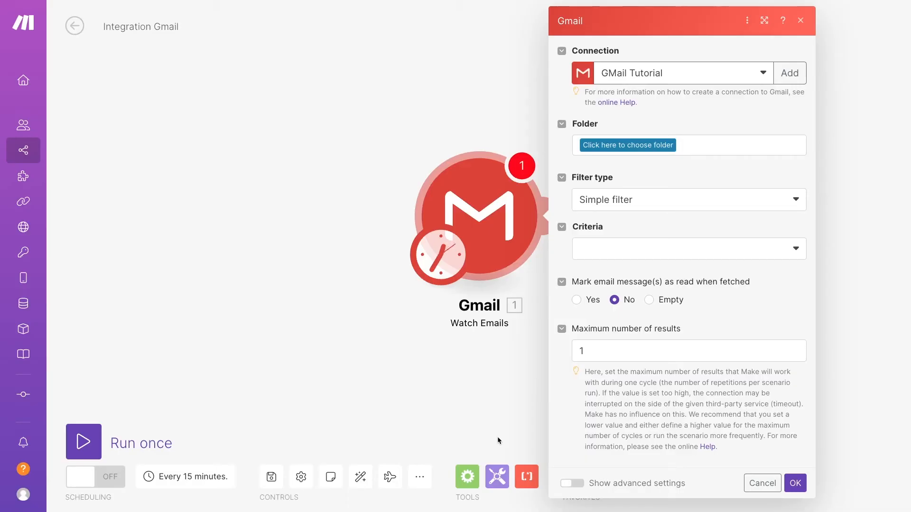
{"action": "left_click", "coordinate": [668, 249]}
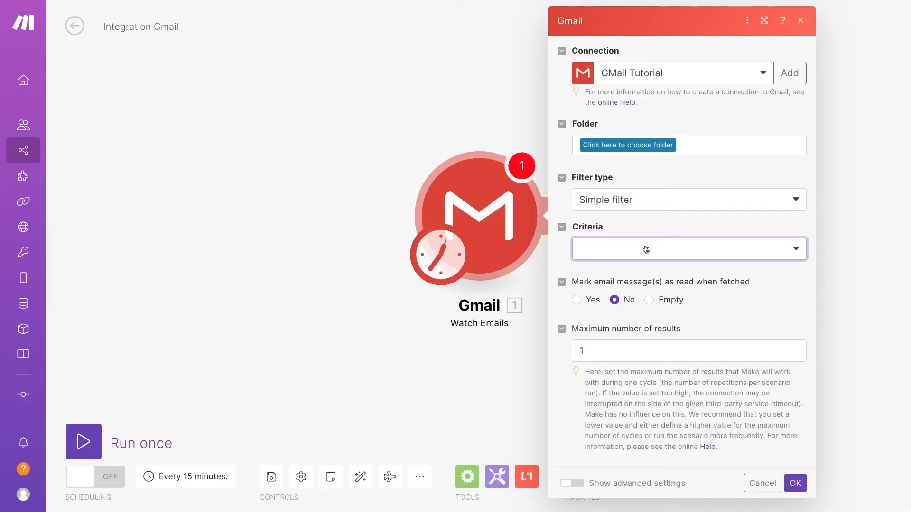
{"action": "left_click", "coordinate": [689, 249]}
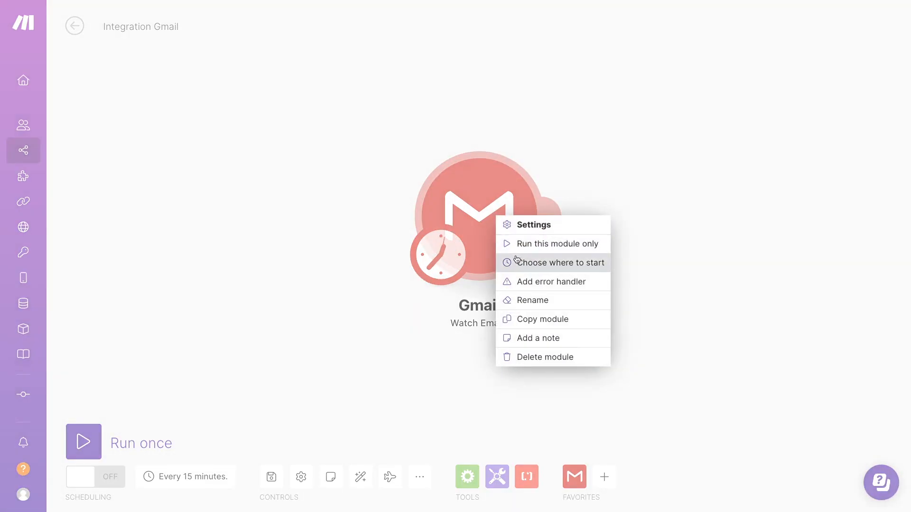
Step: Start the trigger from a chosen first email and run the scenario once
{"action": "left_click", "coordinate": [558, 263]}
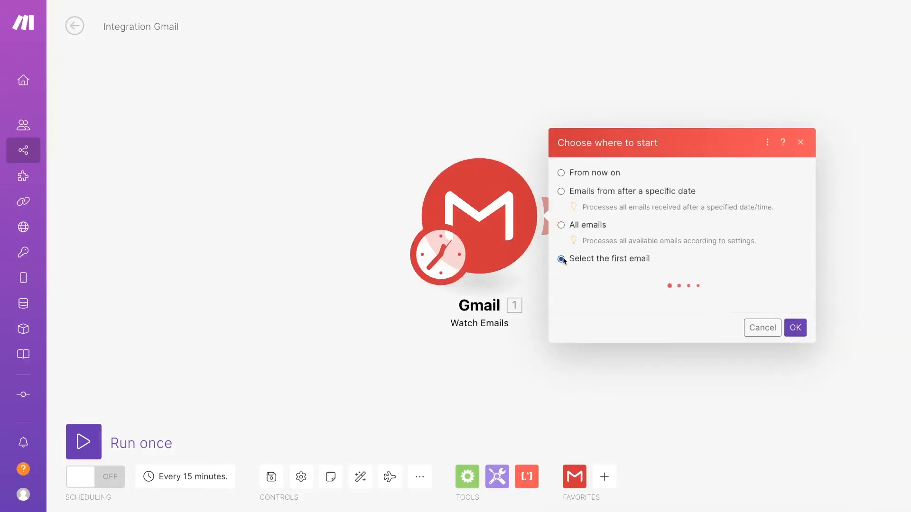
{"action": "left_click", "coordinate": [560, 258]}
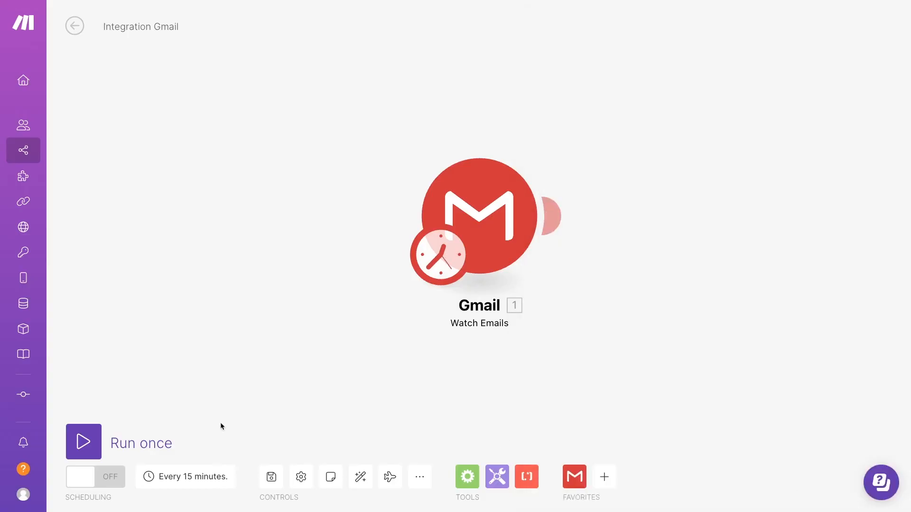
{"action": "left_click", "coordinate": [84, 441]}
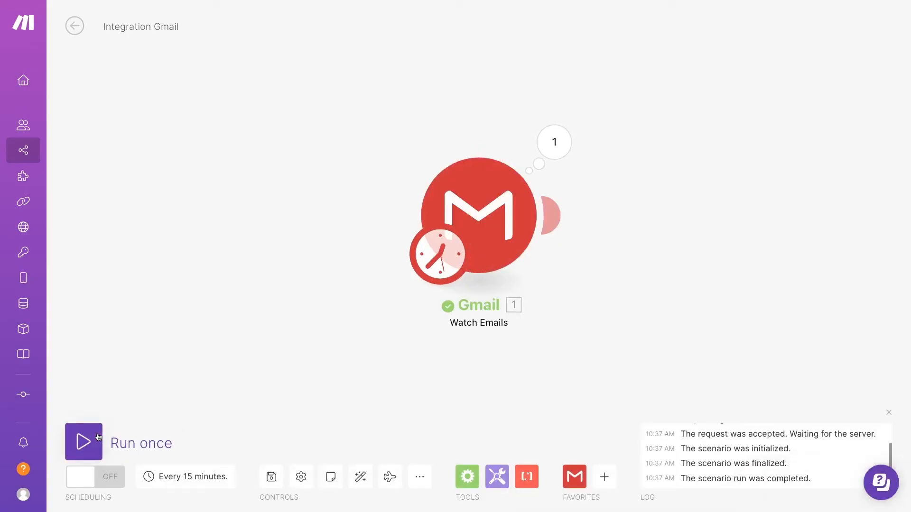
{"action": "mouse_move", "coordinate": [413, 303]}
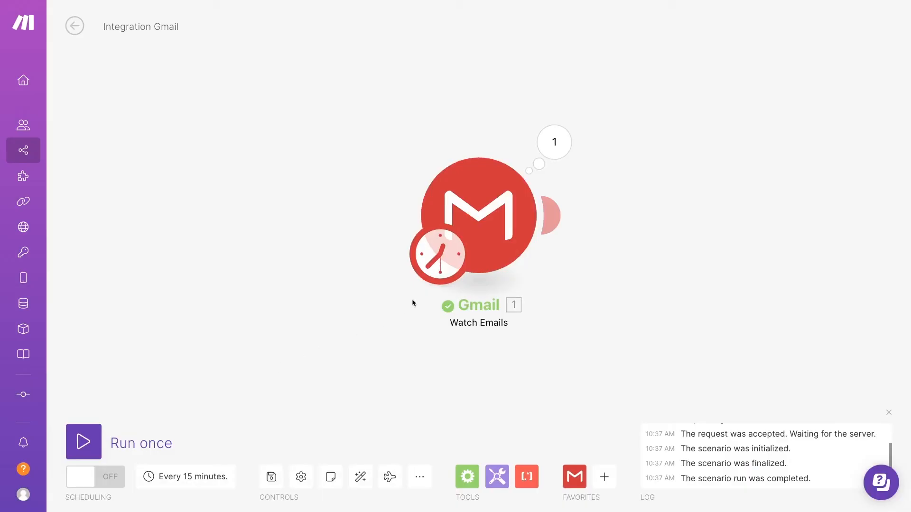
Step: Inspect the one fetched email bundle, close it, and bring up Gmail modules to add next
{"action": "left_click", "coordinate": [553, 142]}
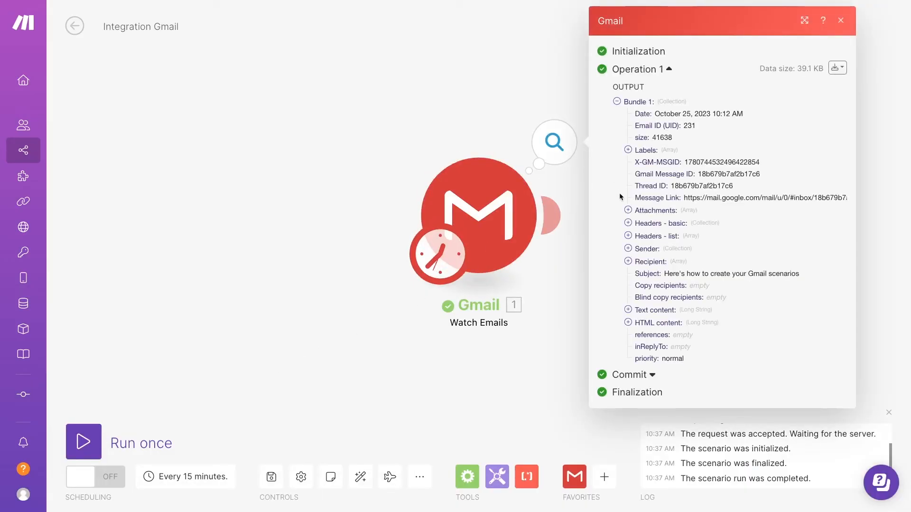
{"action": "left_click", "coordinate": [839, 20]}
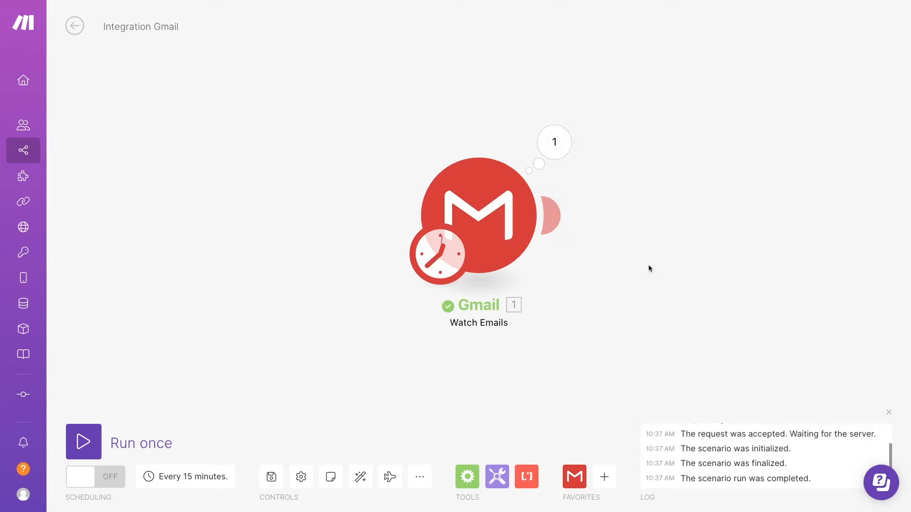
{"action": "mouse_move", "coordinate": [593, 413]}
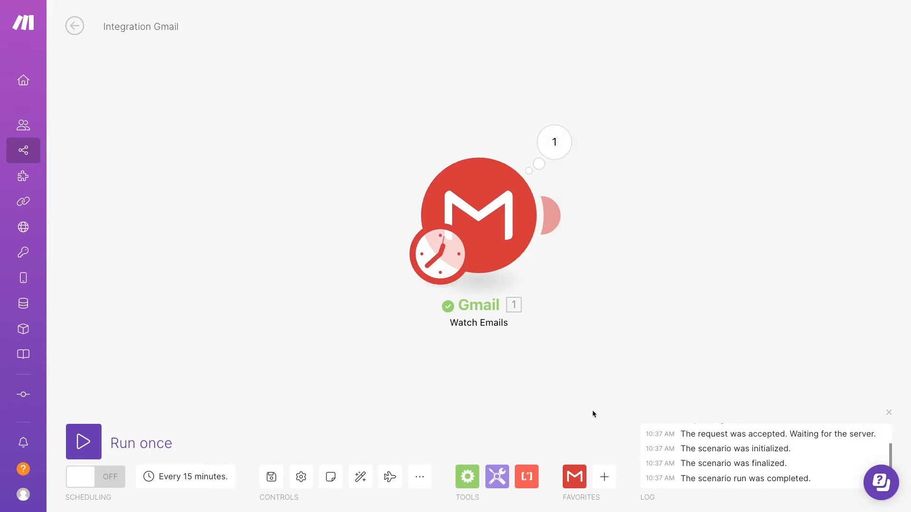
{"action": "left_click", "coordinate": [573, 476]}
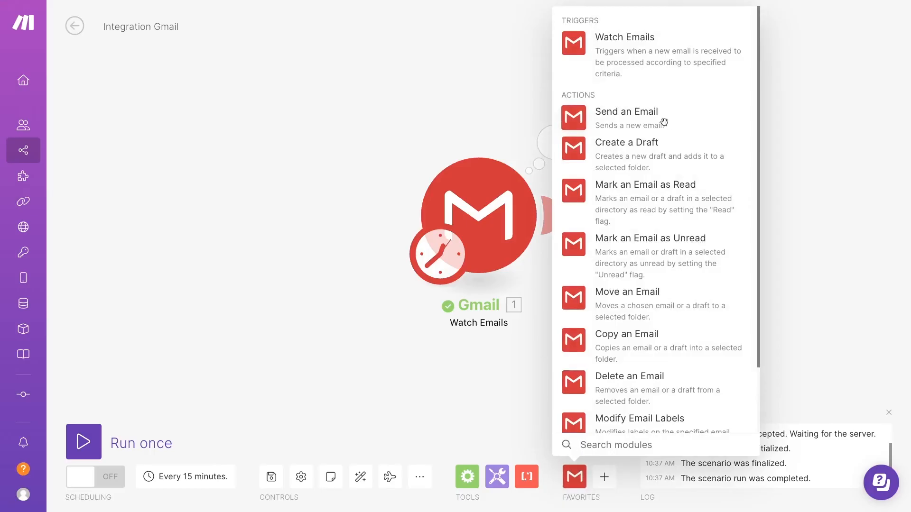
Step: Add a Gmail Send an Email step to xraytutor... with subject New Message in Tutorials Box
{"action": "left_click", "coordinate": [626, 112]}
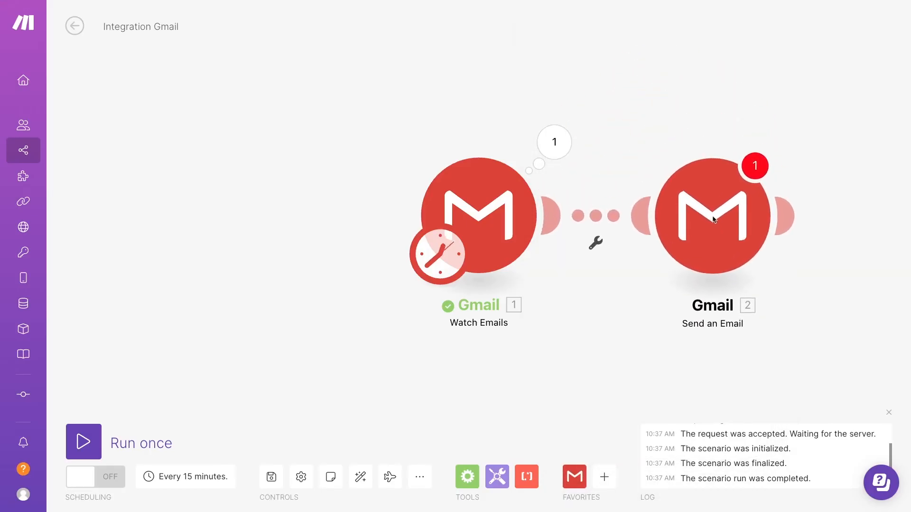
{"action": "left_click", "coordinate": [713, 216]}
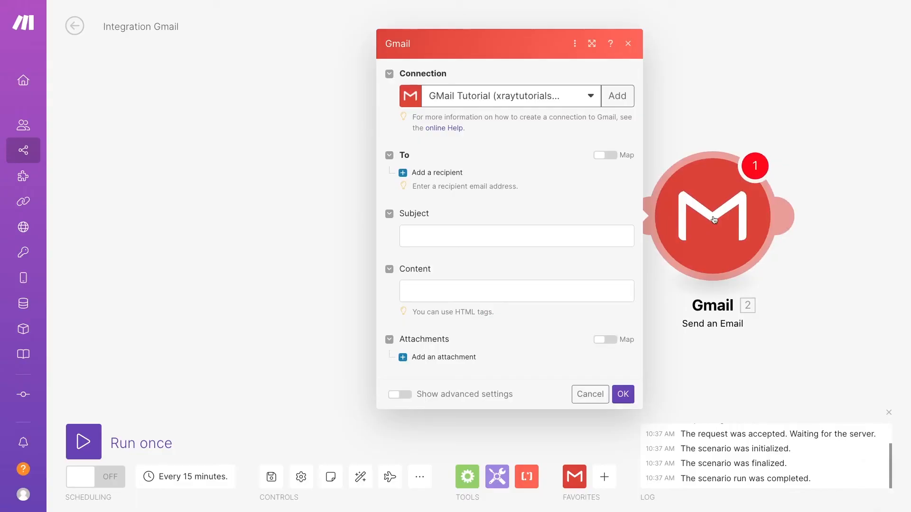
{"action": "type", "text": "xraytutor"}
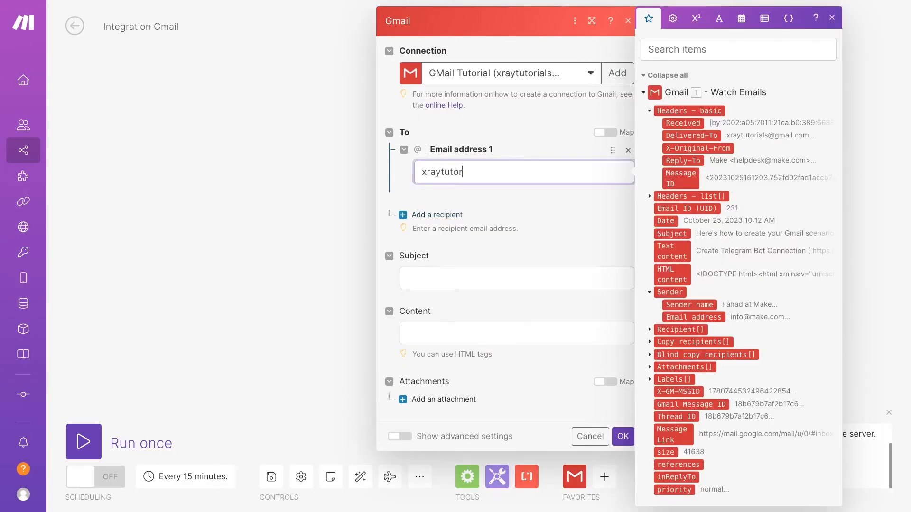
{"action": "type", "text": "New Messa"}
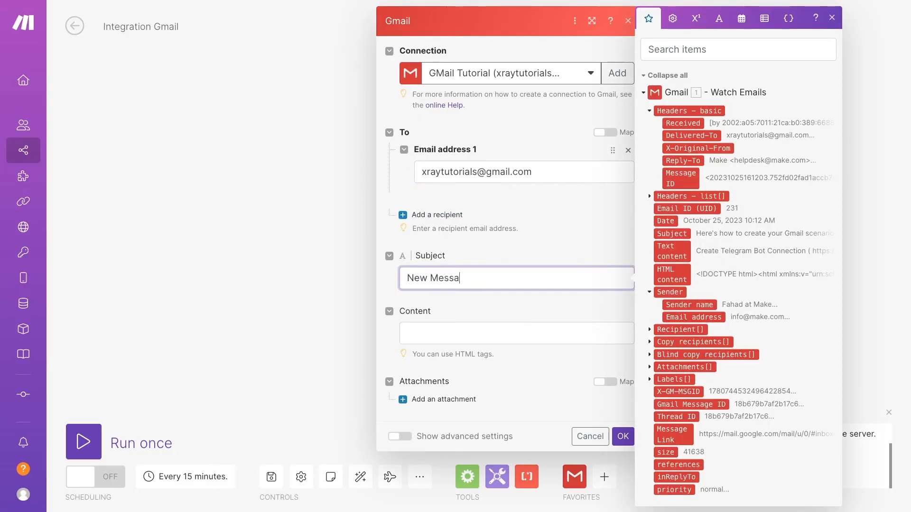
Step: Write body 'Hey, there is a new message in the Tutorials Inbox:' followed by the mapped Text content
{"action": "left_click", "coordinate": [516, 333]}
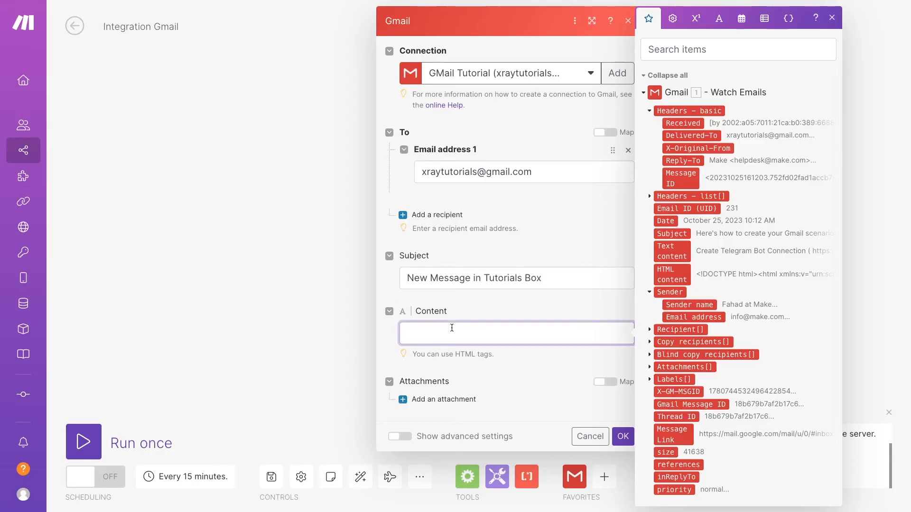
{"action": "type", "text": "Hey, there is a"}
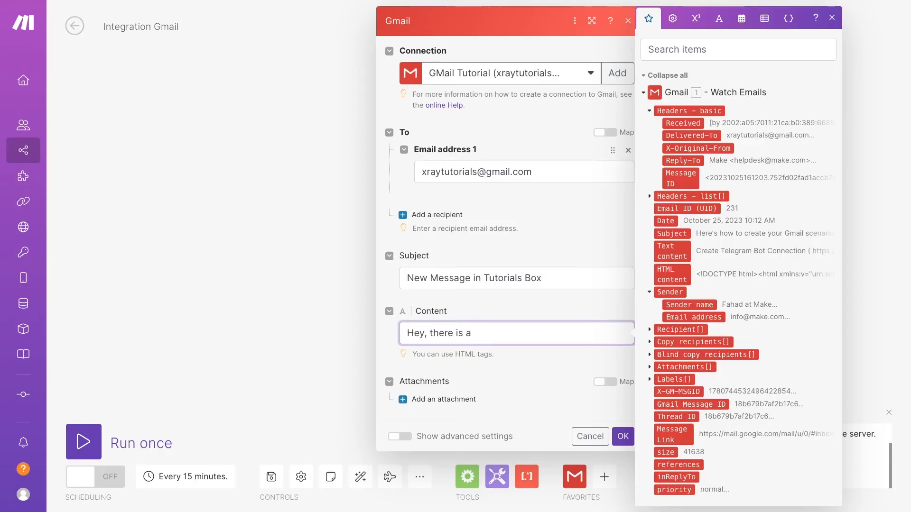
{"action": "type", "text": "new message in the"}
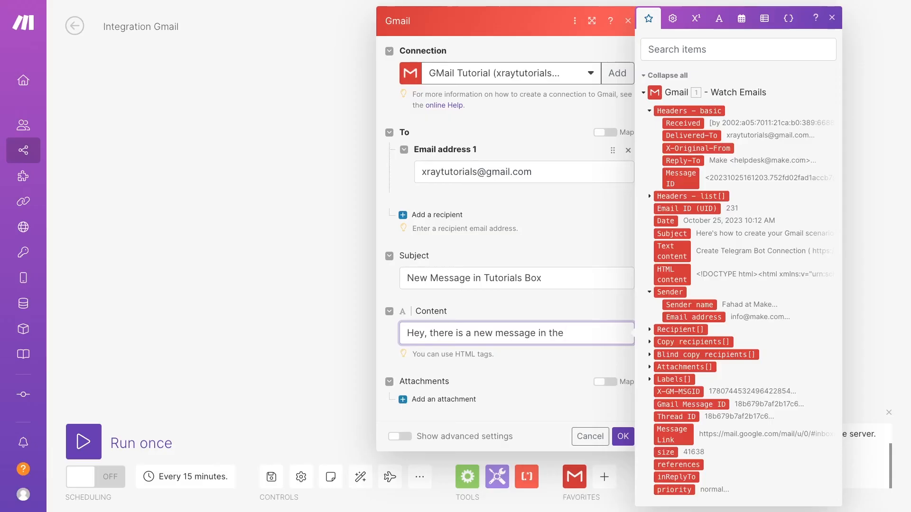
{"action": "type", "text": "Tutorials Inbox"}
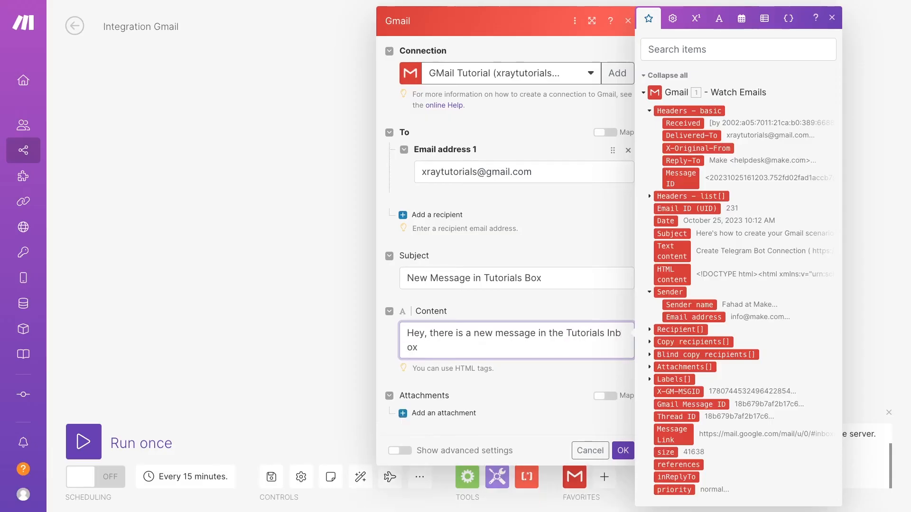
{"action": "type", "text": ":"}
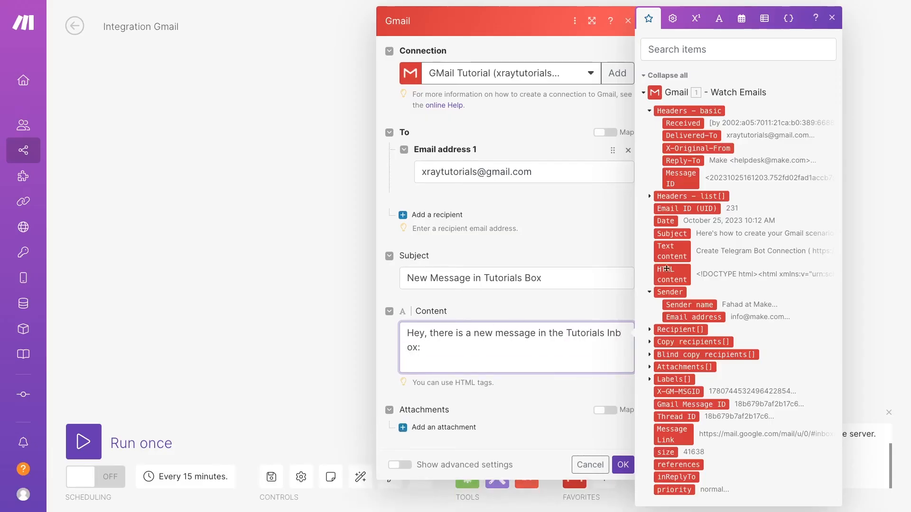
{"action": "left_click", "coordinate": [672, 251]}
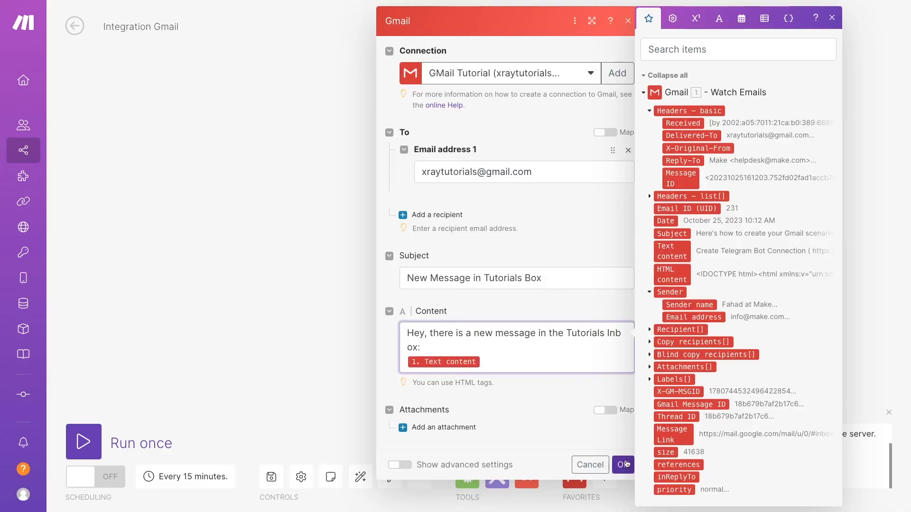
Step: Save the Send an Email settings and run the two-step scenario once
{"action": "left_click", "coordinate": [622, 465]}
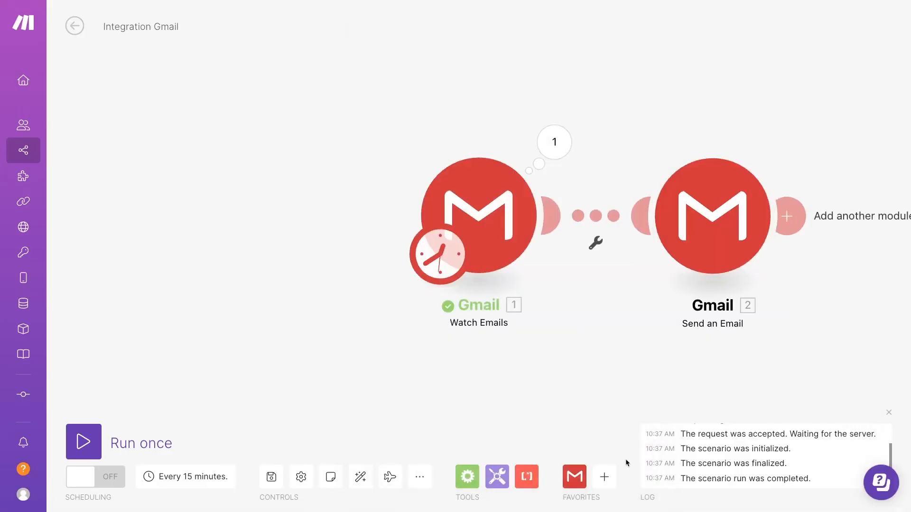
{"action": "left_click", "coordinate": [83, 441]}
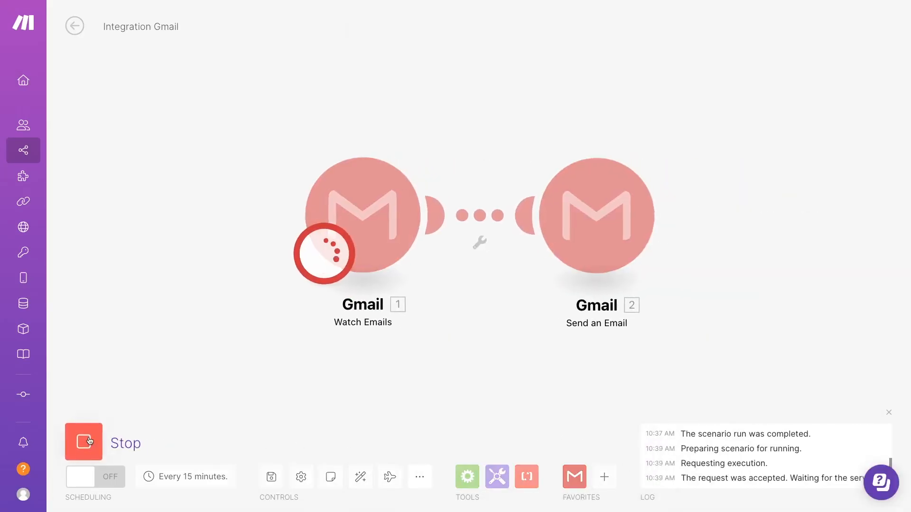